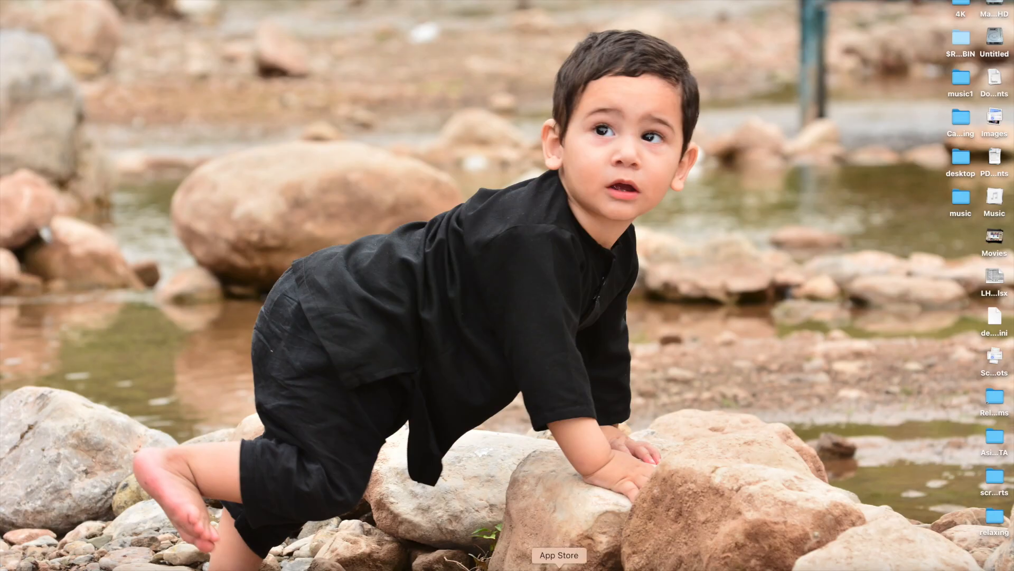
- Launch the App Store from the Dock and search for 'Mac OS X 10.7'
left_click(560, 555)
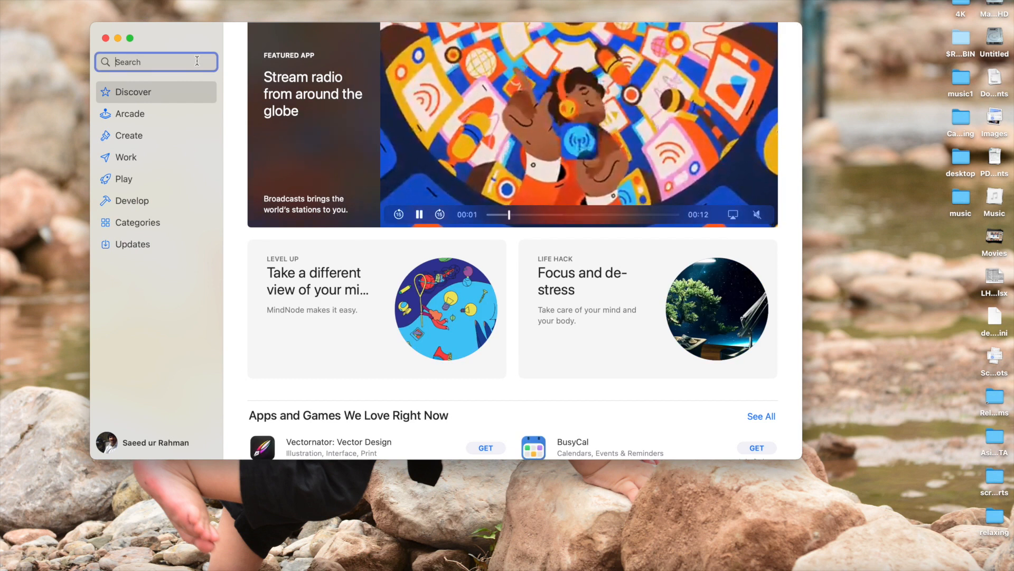
type("maco")
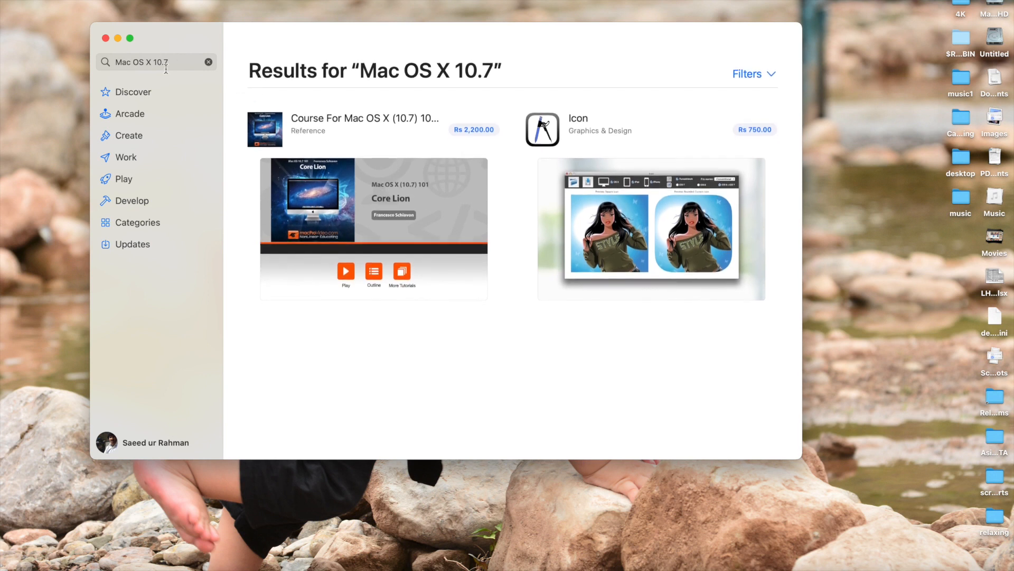
- Clear the App Store search and look up Mac OS X 10.8, then mac os x mountain lion
left_click(159, 62)
type("8")
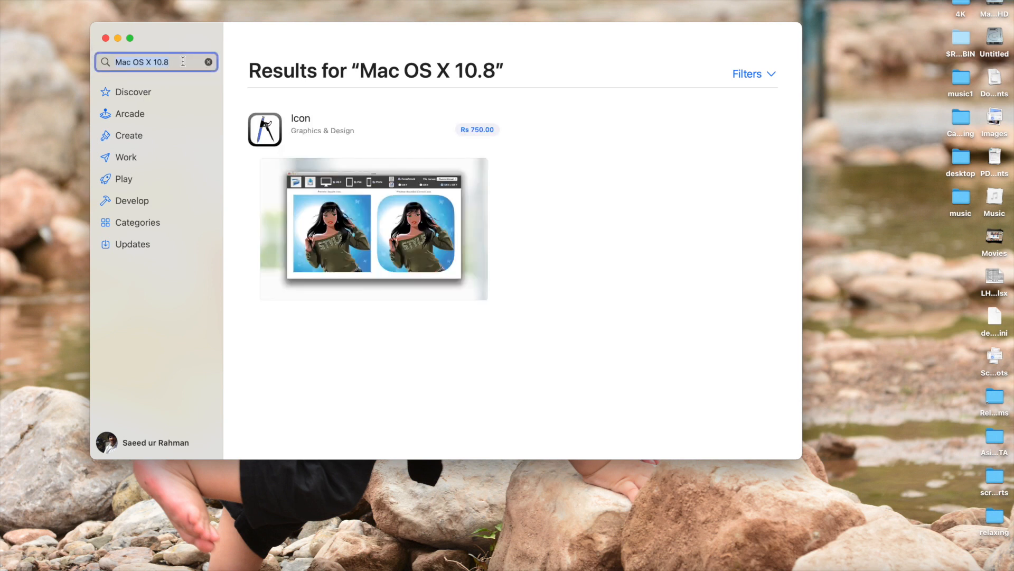
left_click(208, 62)
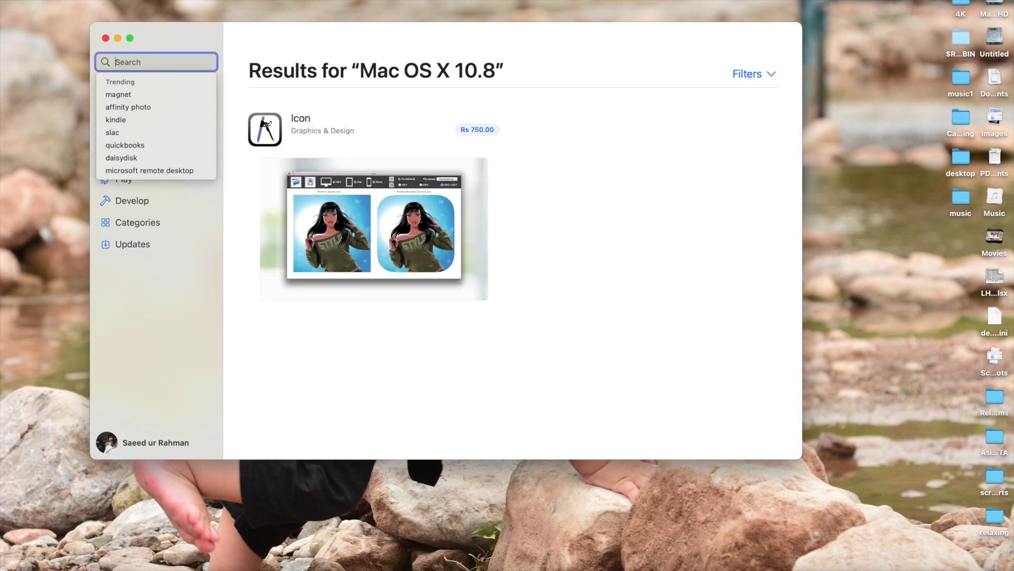
type("mac os x")
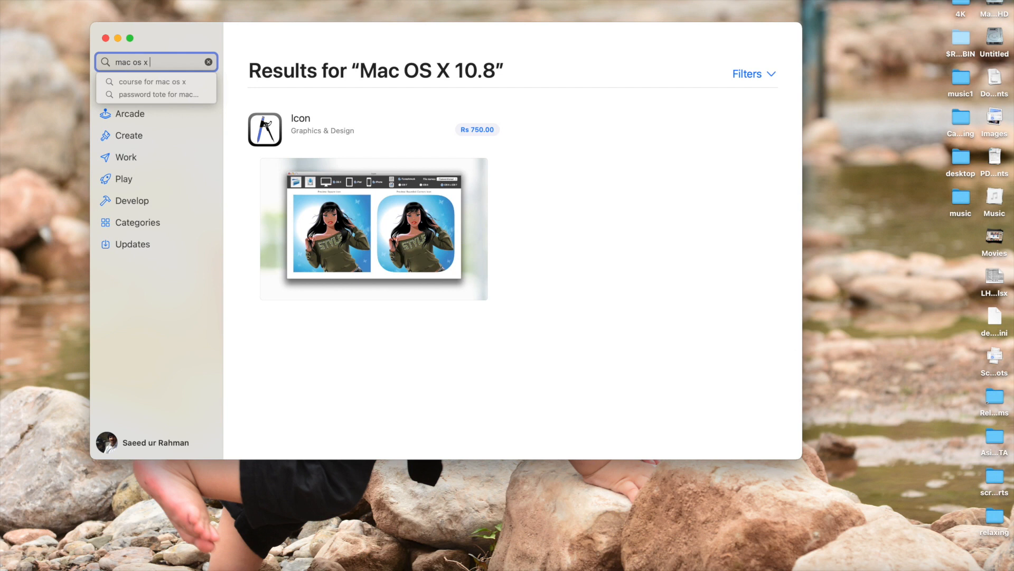
type("m")
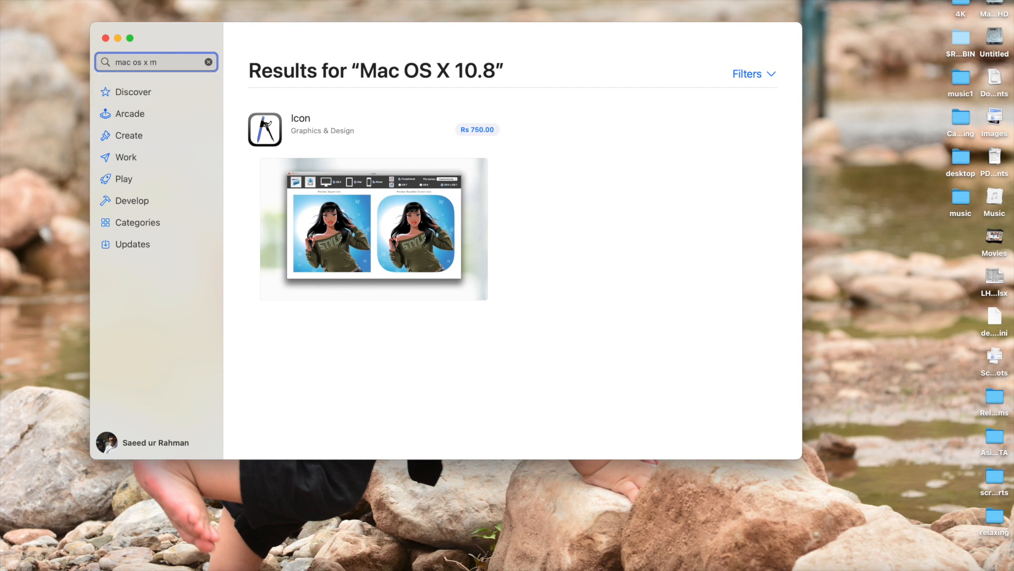
type("ou")
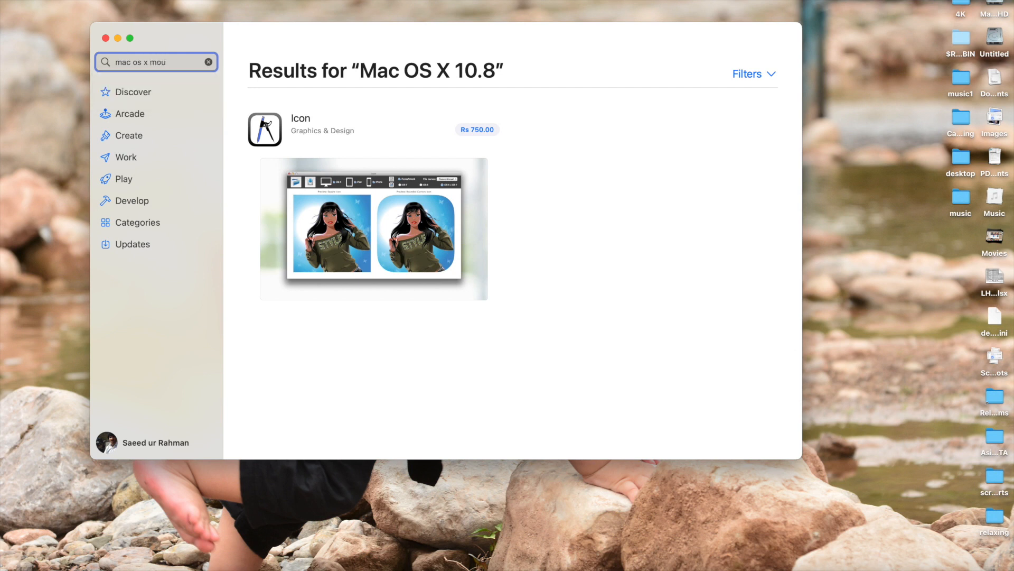
type("n")
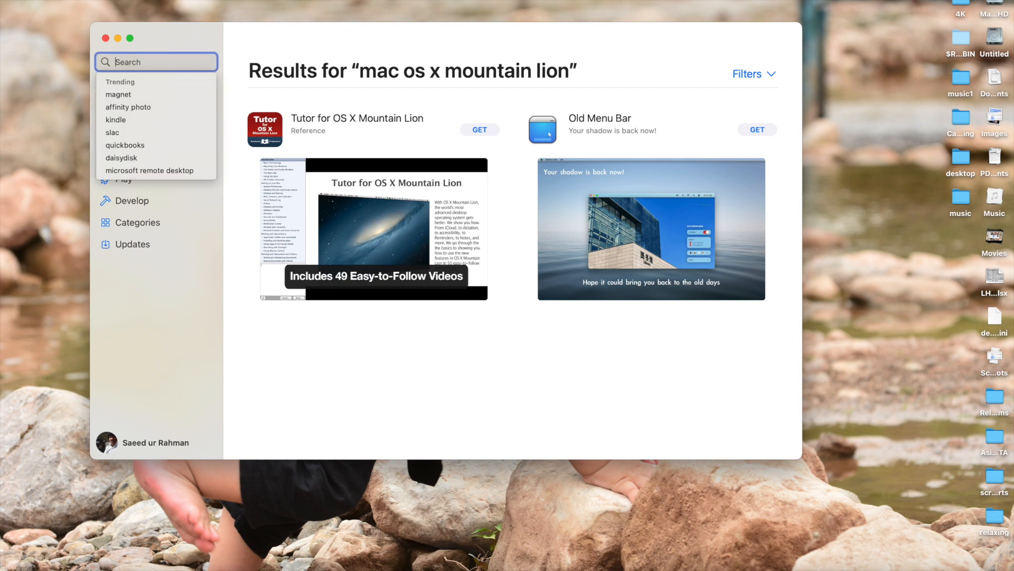
- Search the App Store for mac os x catalina, then mac os x big sur
type("mac os x c")
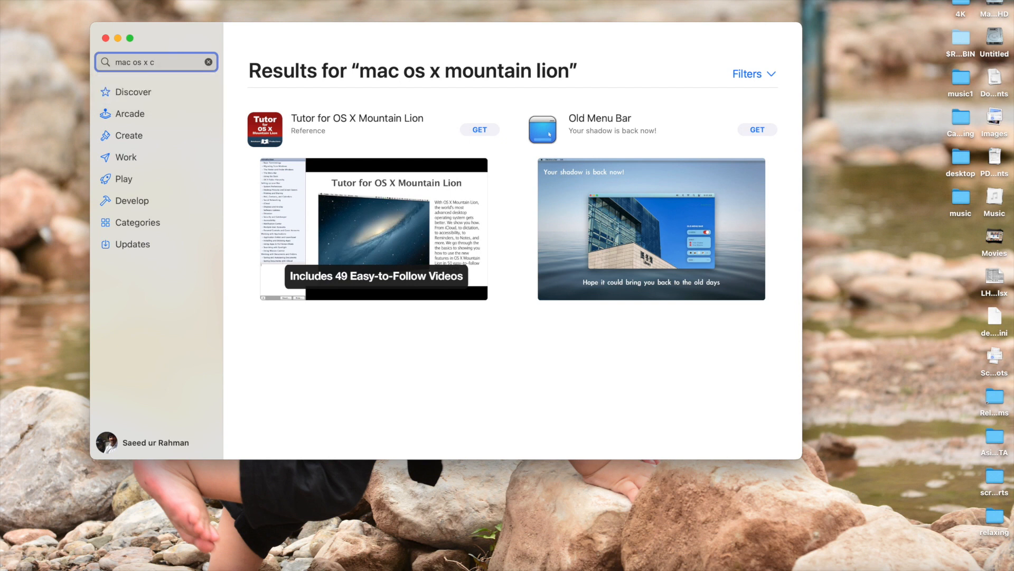
type("atalinw")
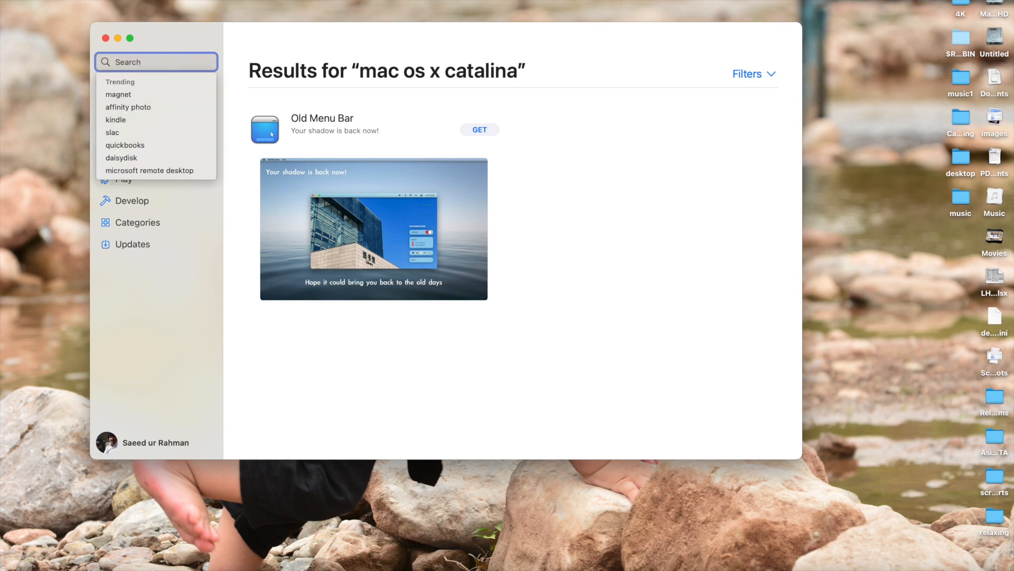
type("mac os c")
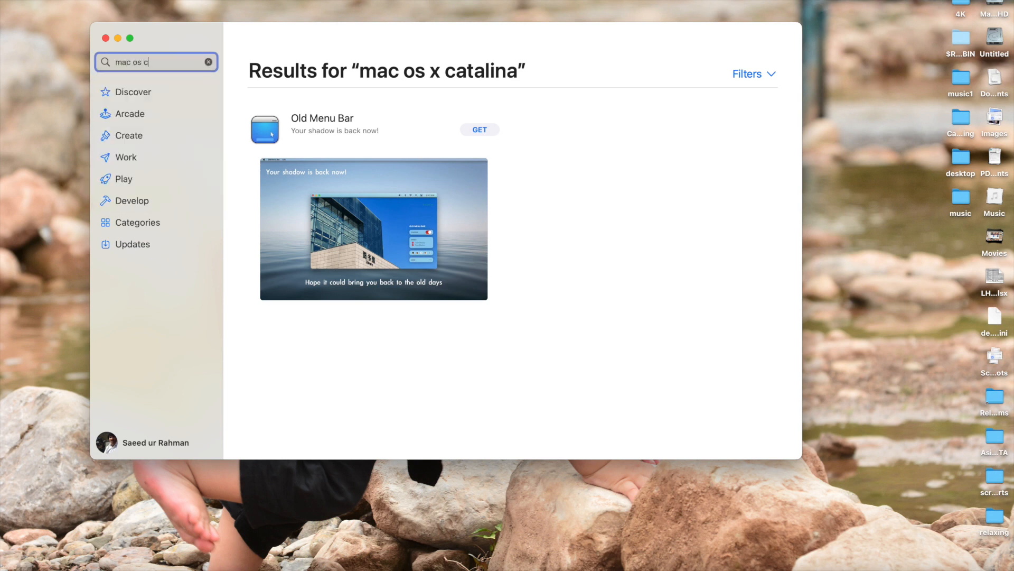
type("mac os x big sur")
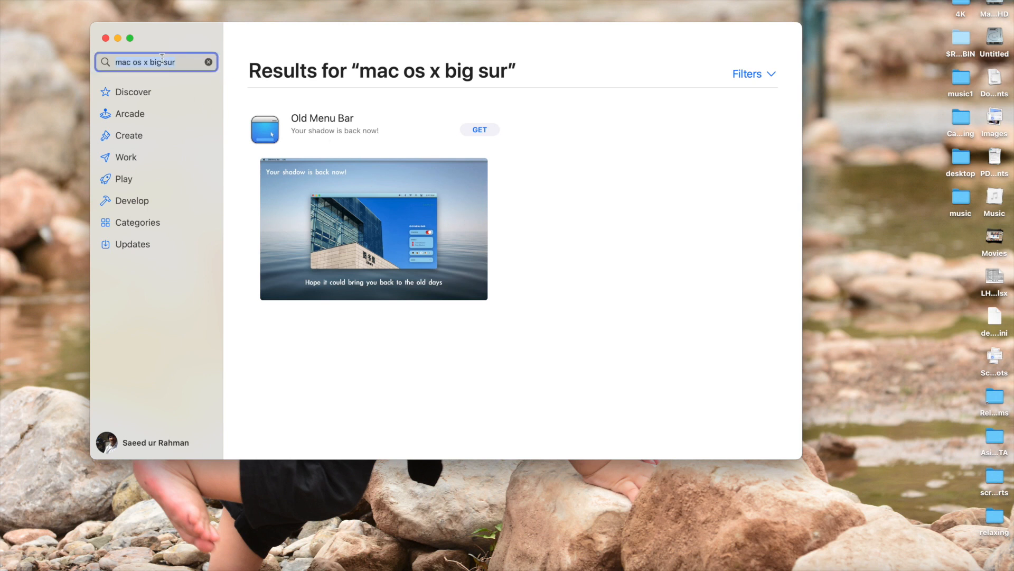
- Open the macOS Big Sur listing and request the macOS Big Sur 11.5 download
type("Big sur")
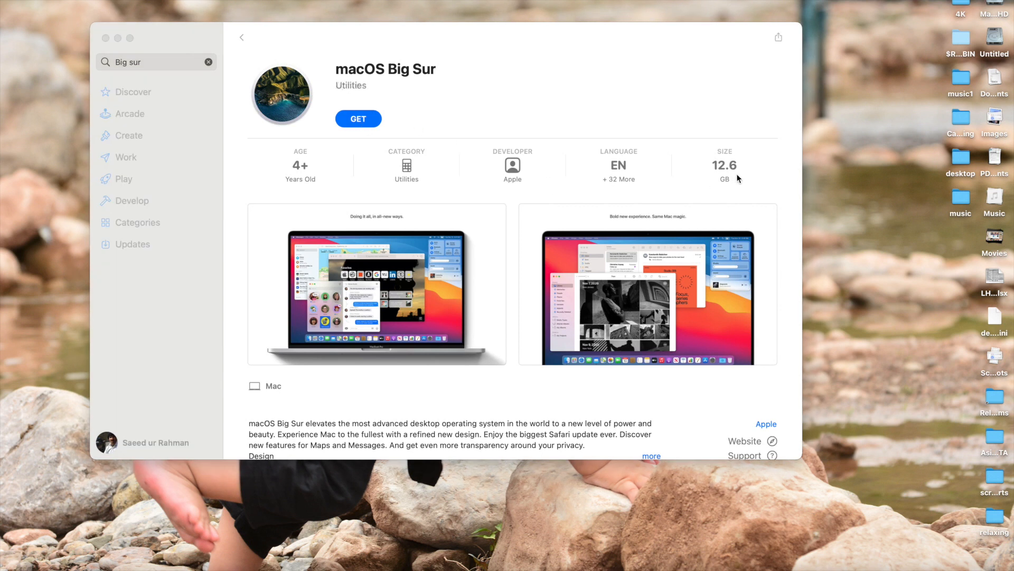
scroll("down", 3)
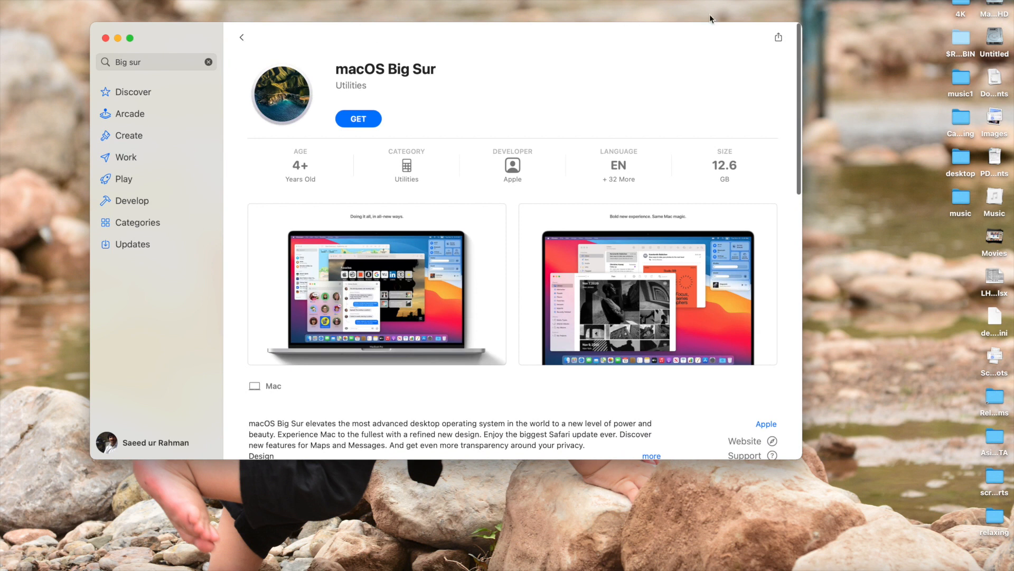
left_click(209, 62)
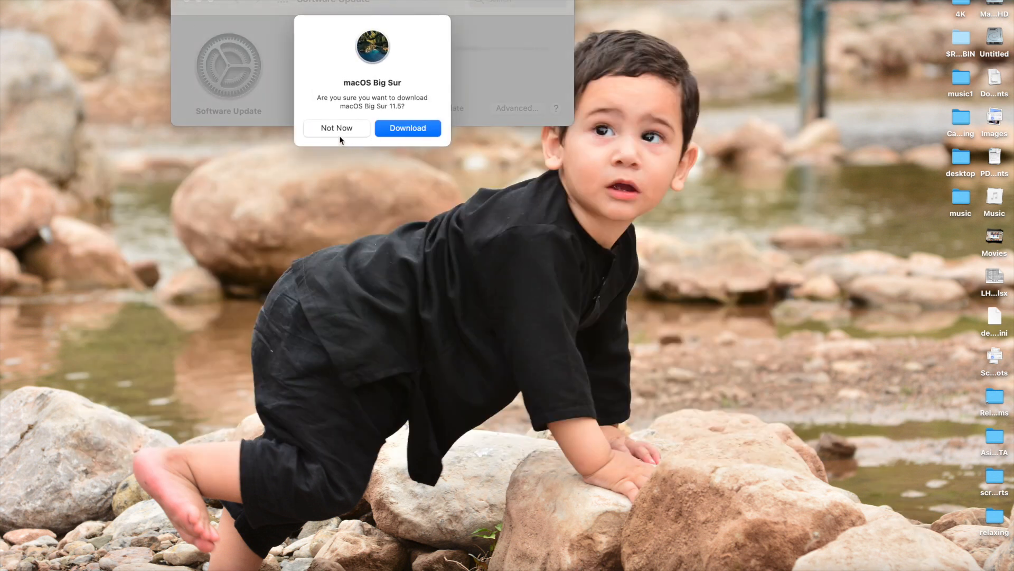
- Decline the Big Sur download and enter support.apple.com/downloads/mac in Safari's address bar
left_click(336, 128)
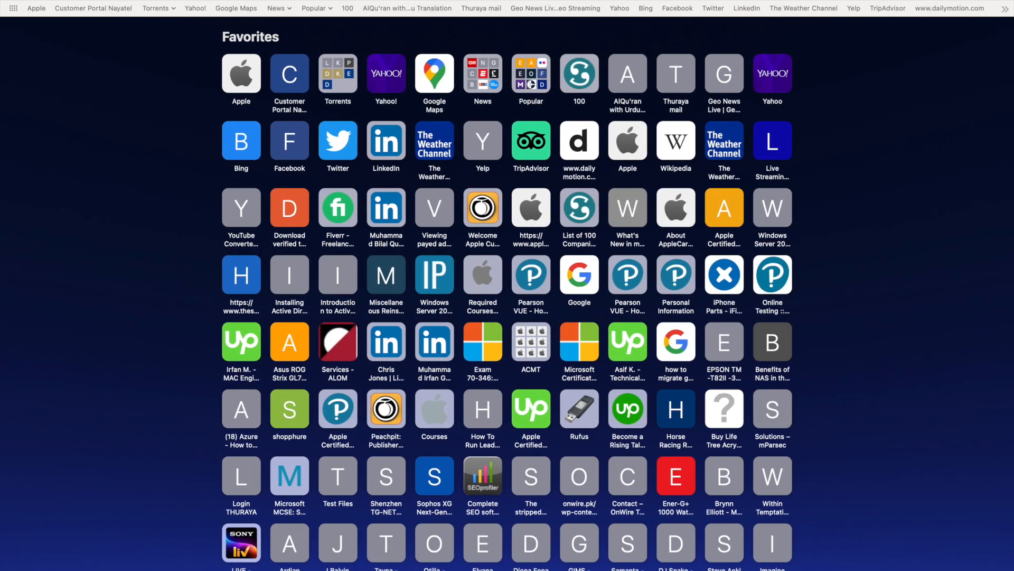
type("supp")
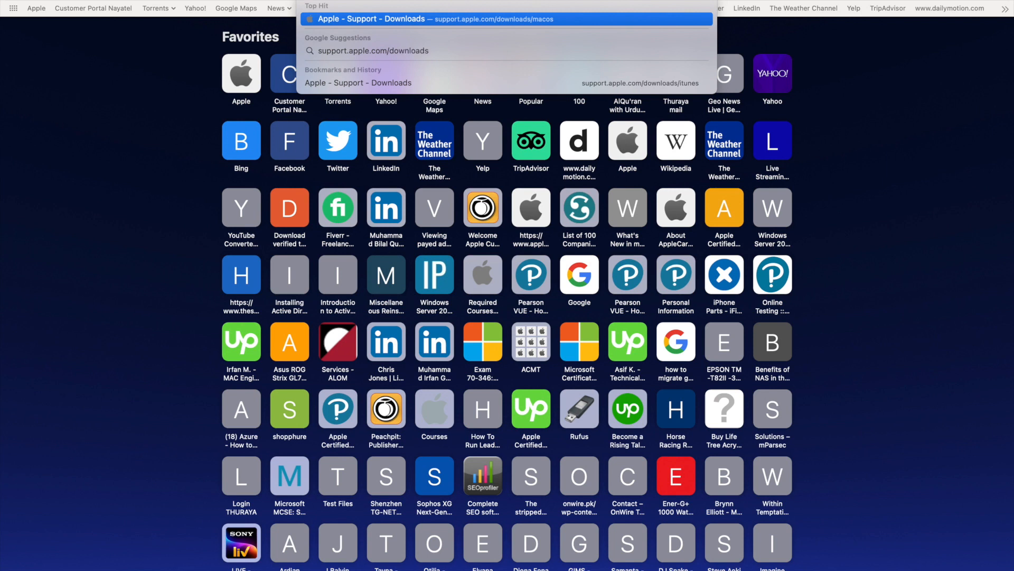
type("mac")
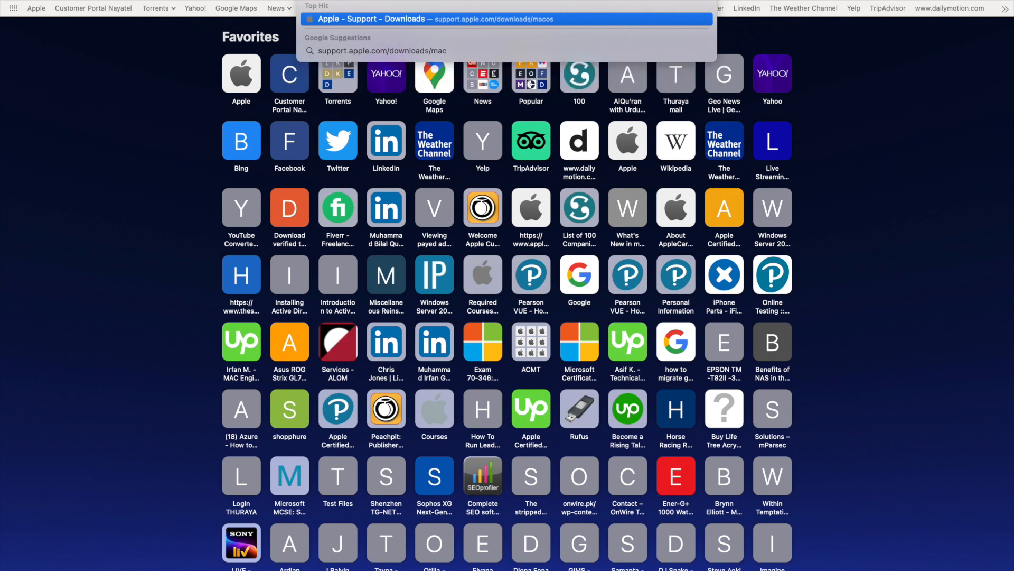
- Open Apple Support's macOS Downloads page and scroll down the results grid
left_click(374, 19)
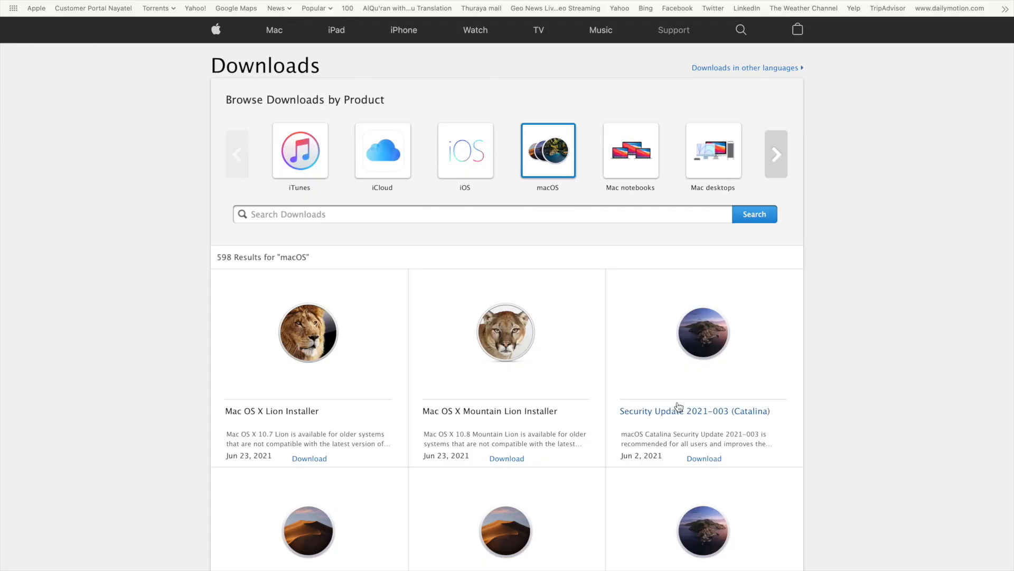
scroll("down", 3)
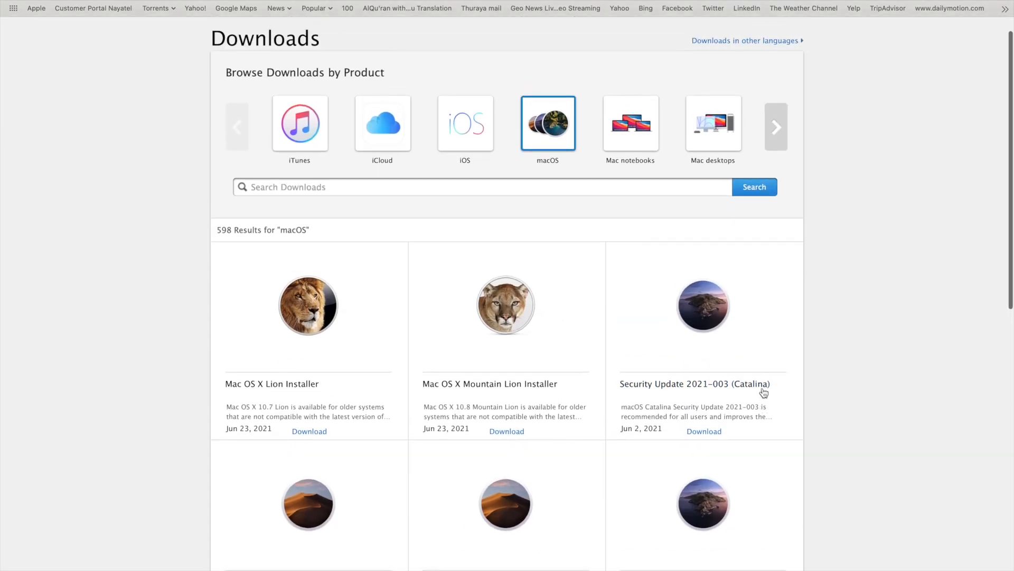
scroll("down", 3)
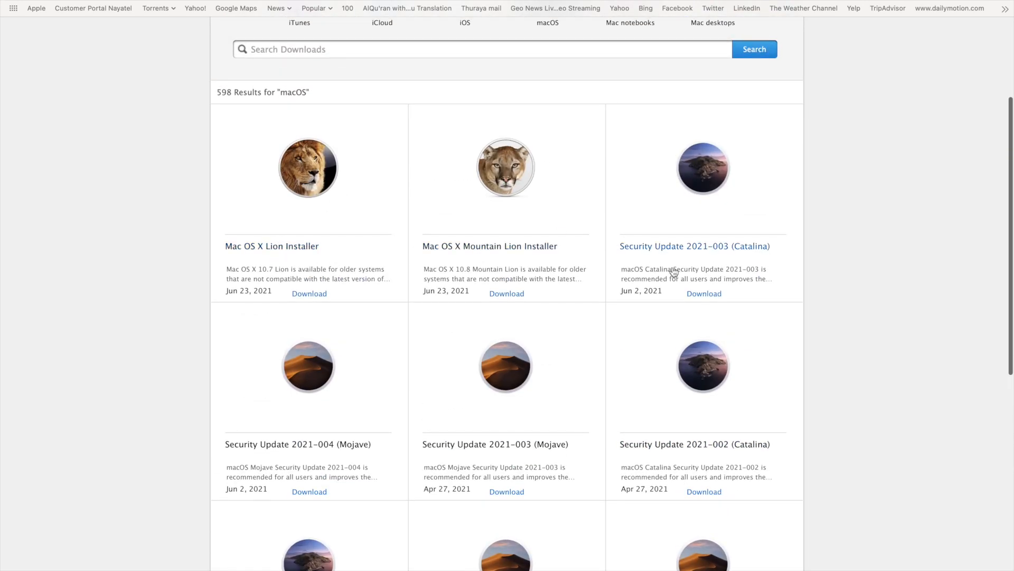
scroll("down", 3)
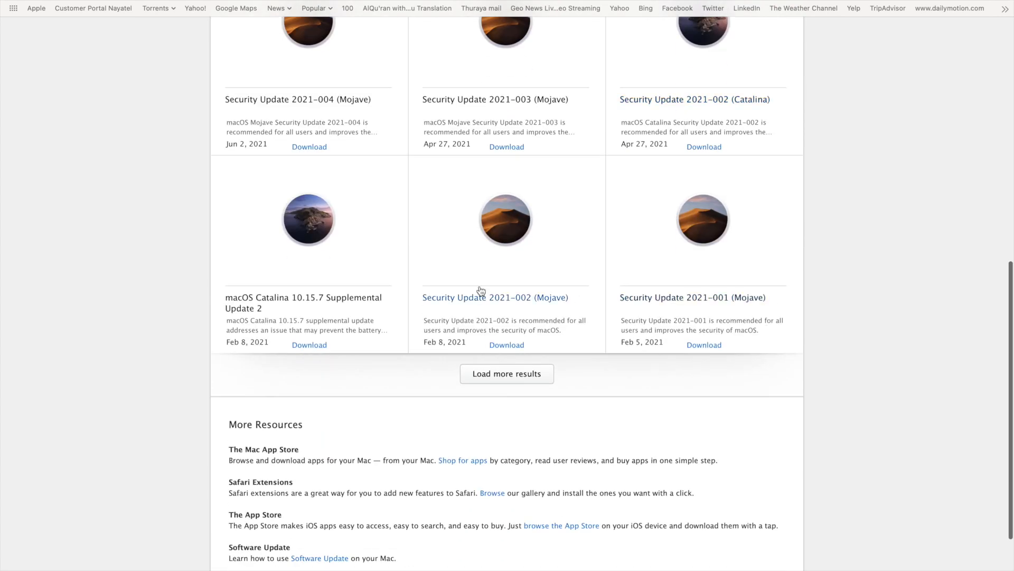
mouse_move(541, 94)
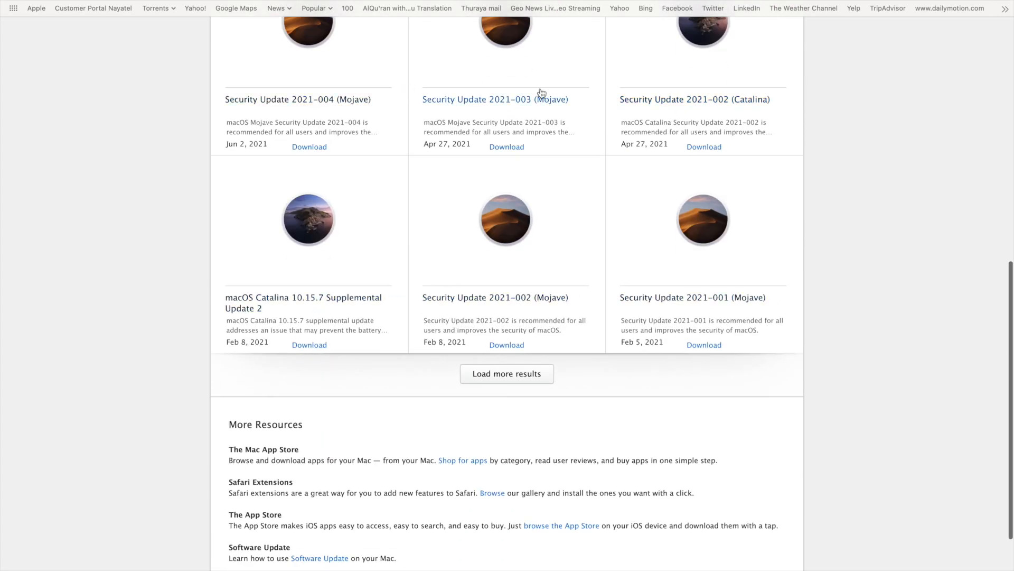
mouse_move(532, 387)
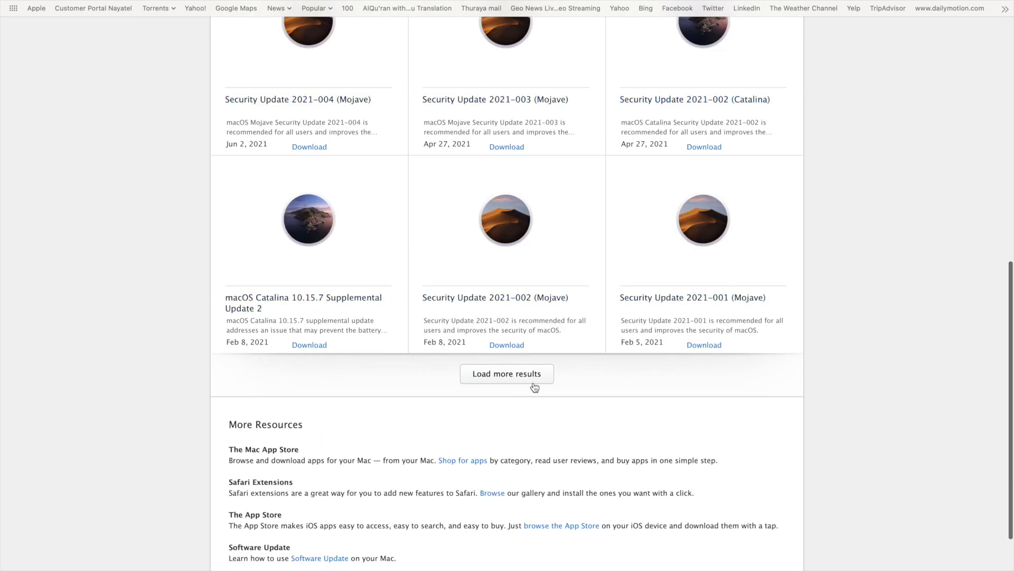
- Load more macOS download results, scroll through all 598, then head back up
left_click(507, 373)
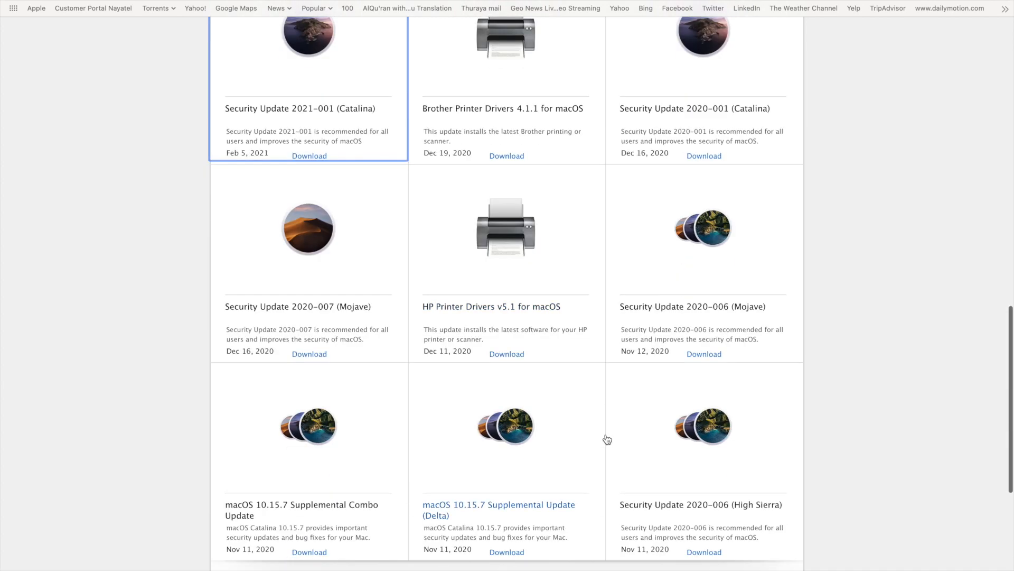
scroll("down", 3)
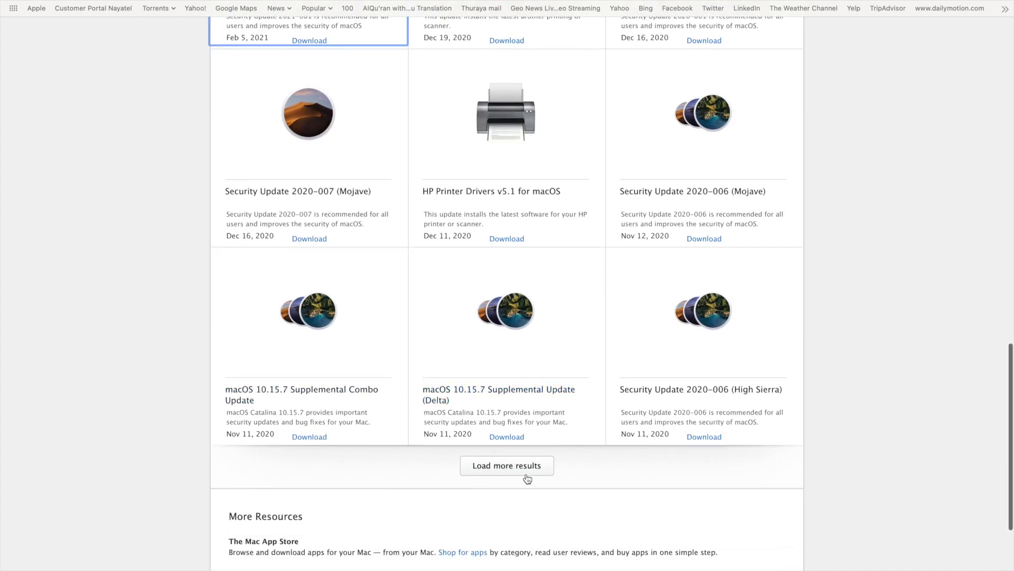
left_click(507, 465)
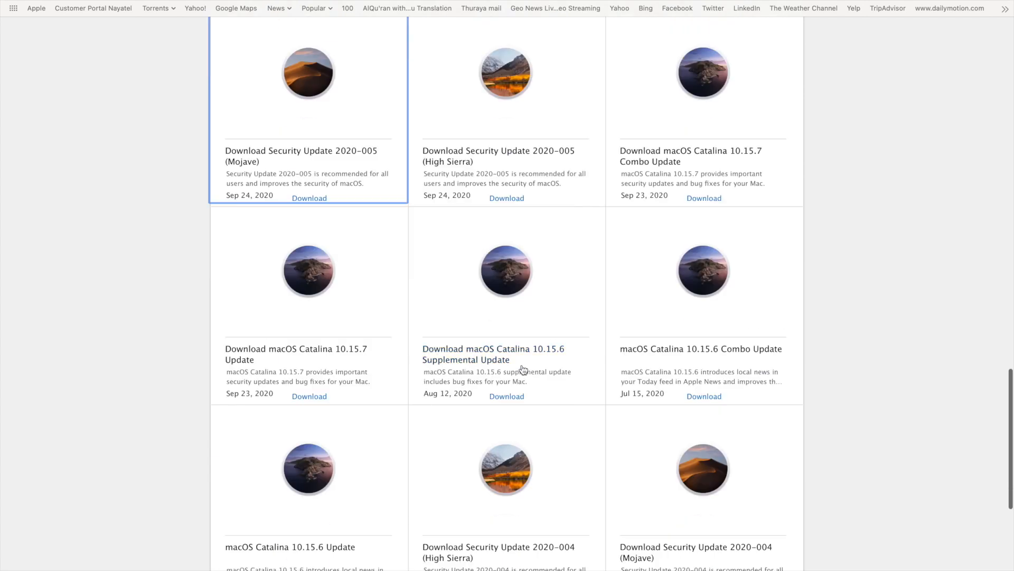
scroll("down", 3)
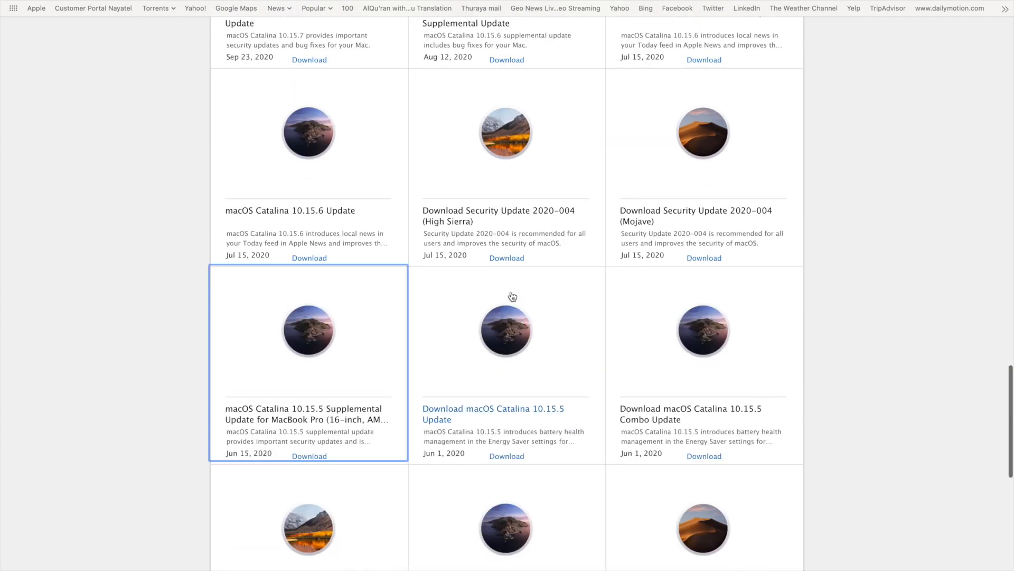
scroll("down", 3)
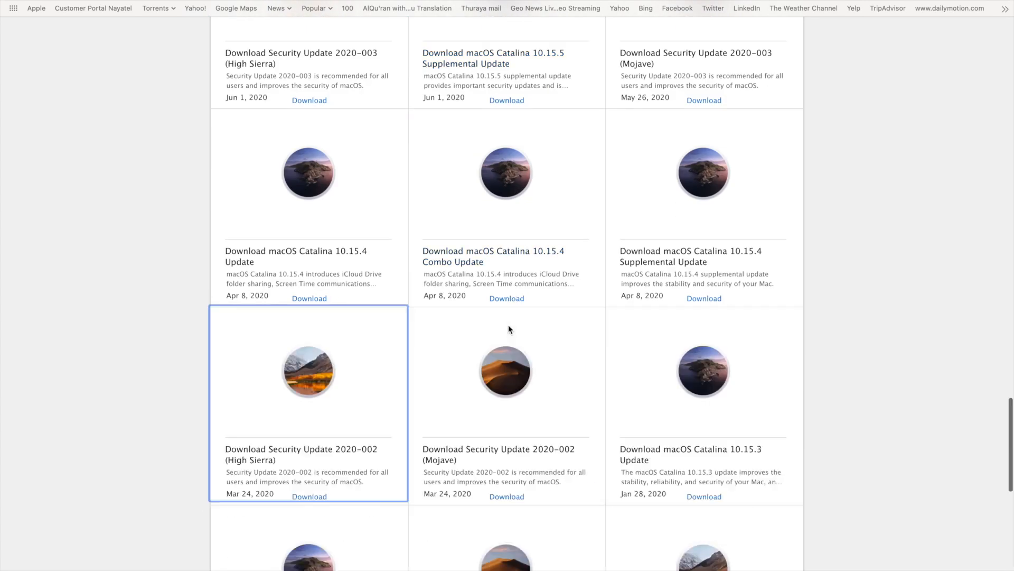
scroll("down", 3)
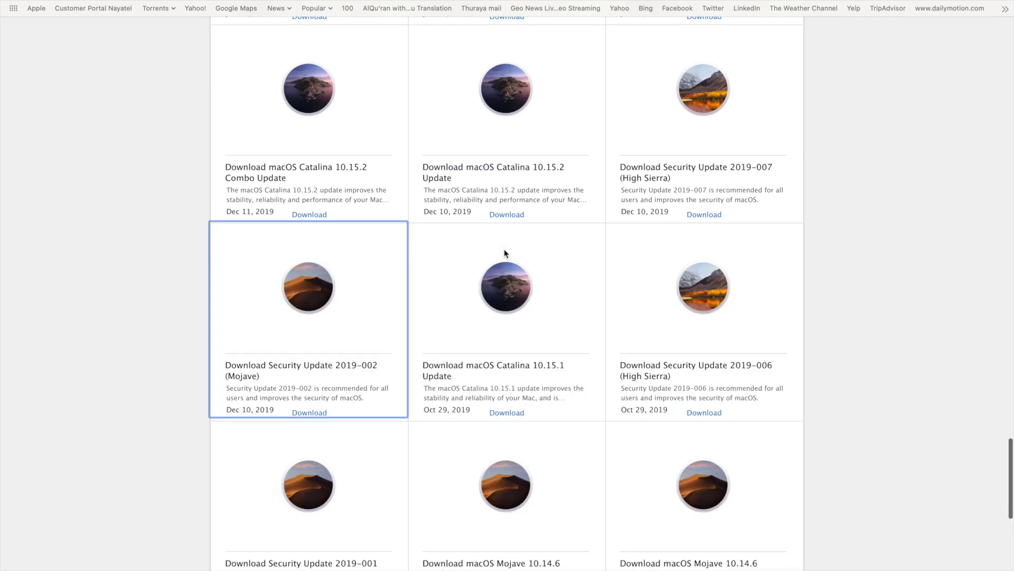
scroll("down", 3)
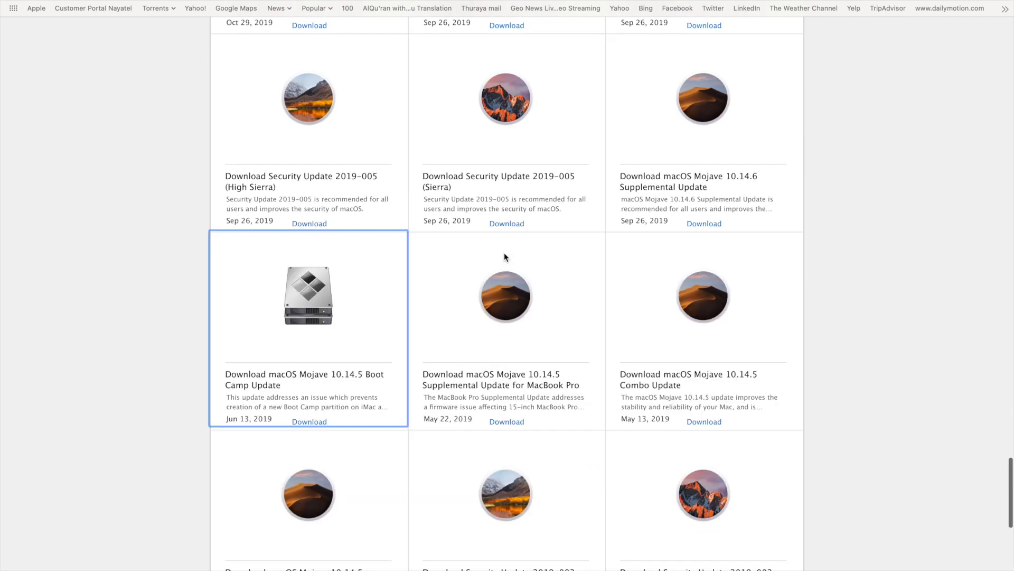
scroll("down", 3)
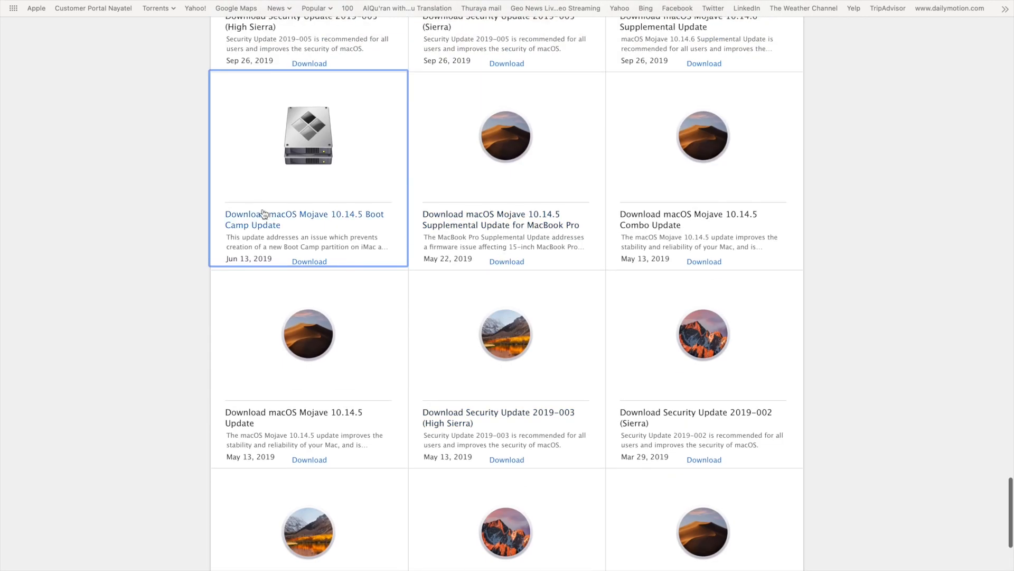
scroll("down", 3)
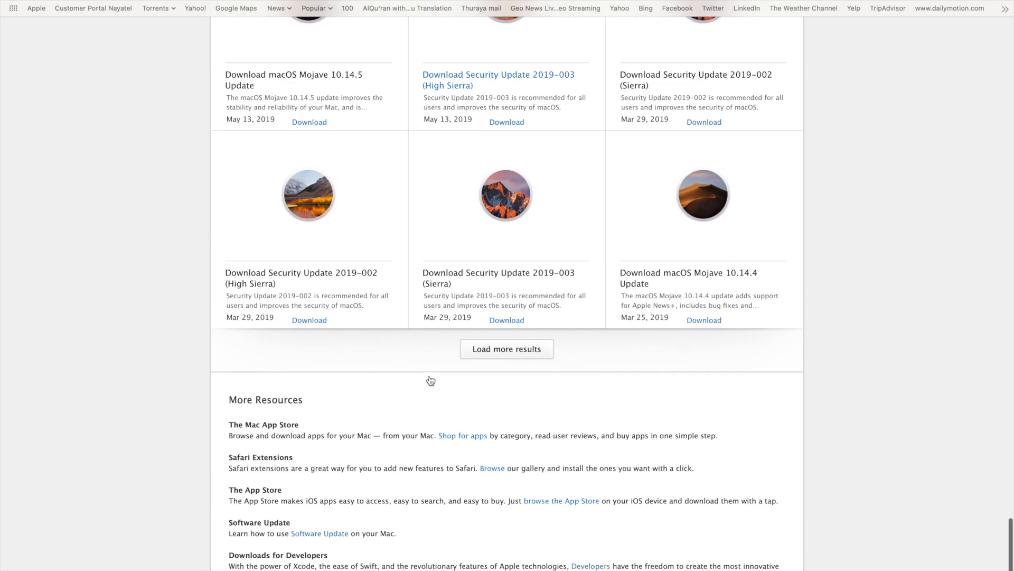
left_click(506, 348)
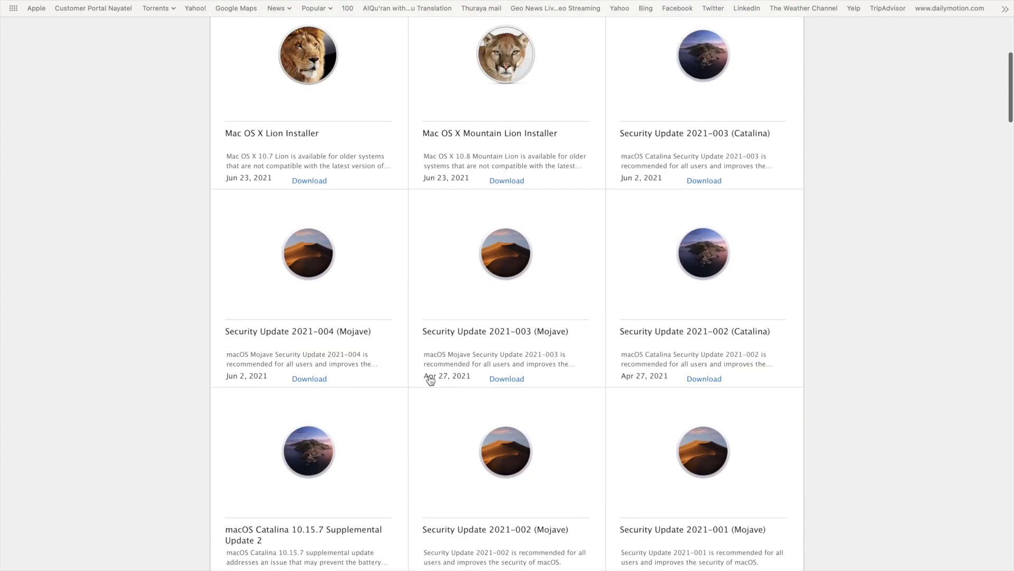
scroll("up", 3)
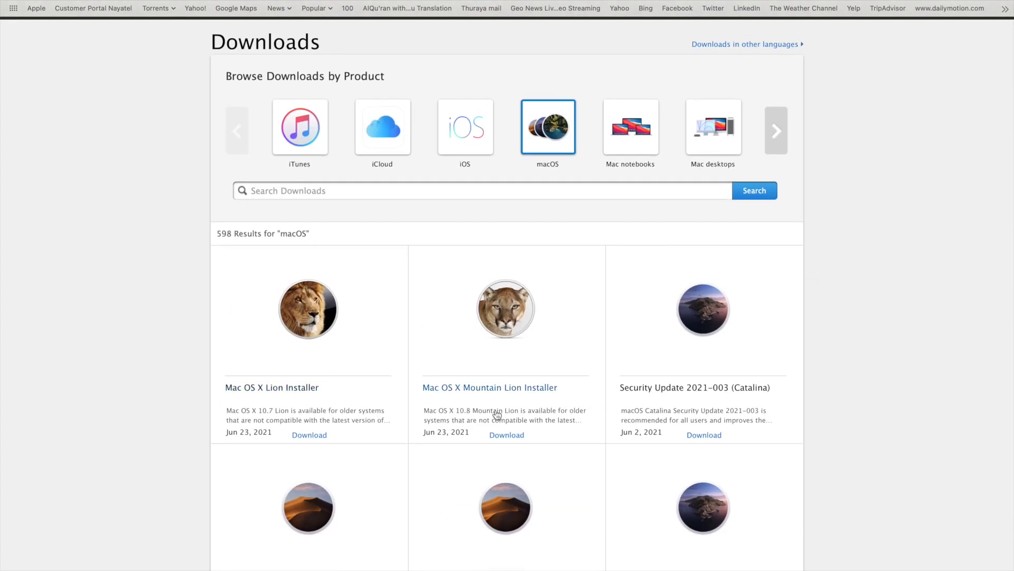
left_click(271, 388)
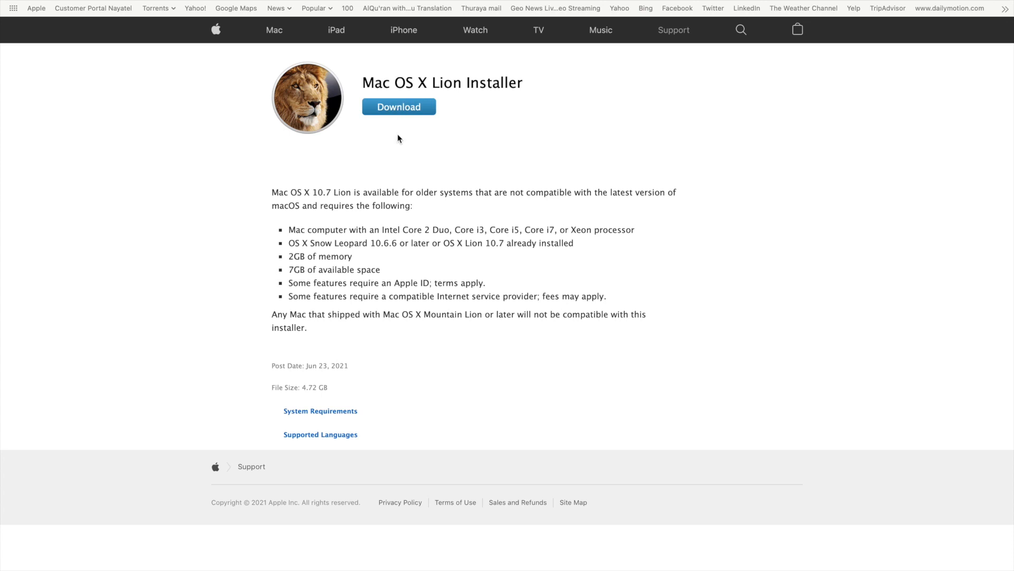
left_click(399, 107)
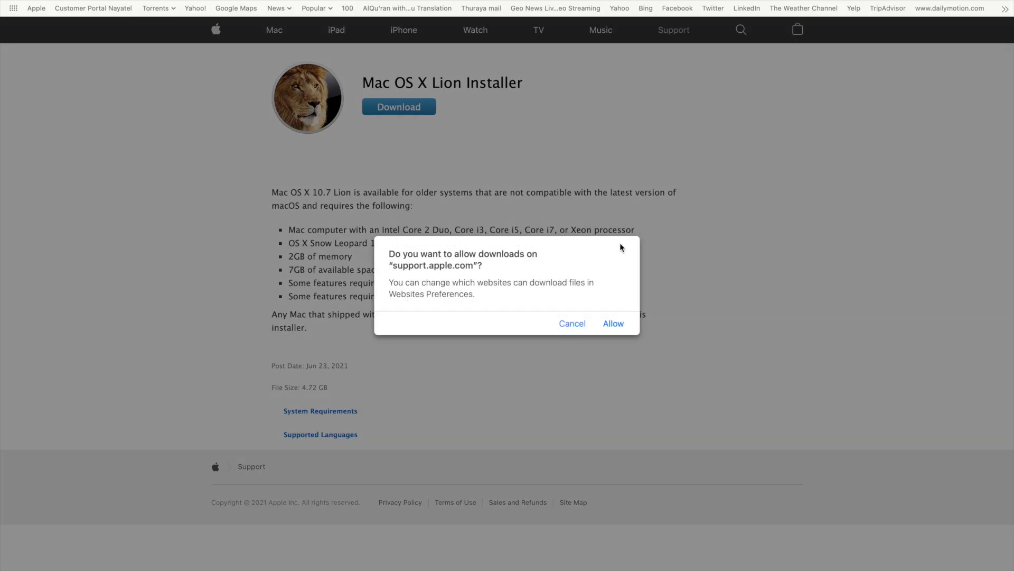
left_click(613, 323)
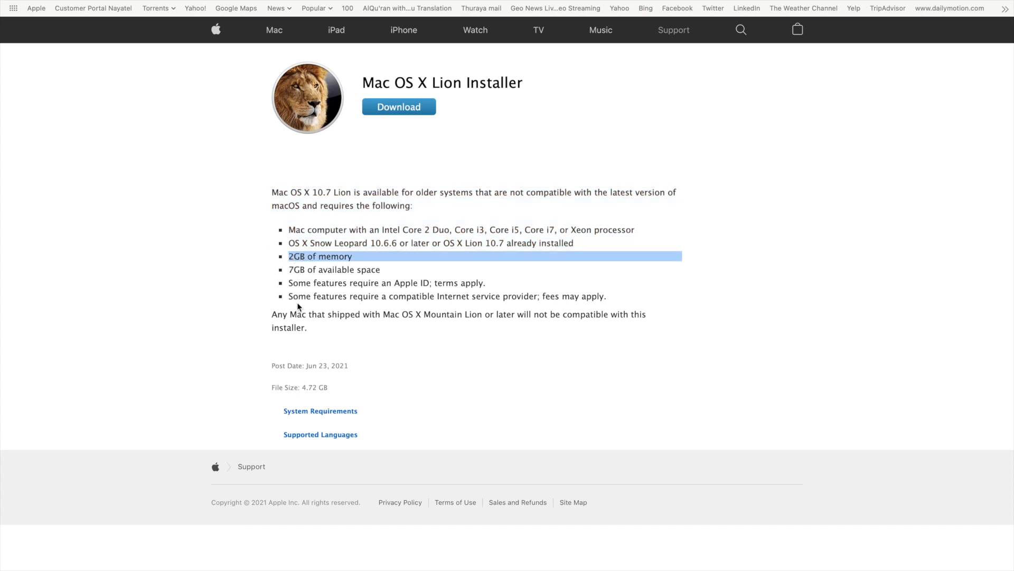
mouse_move(324, 378)
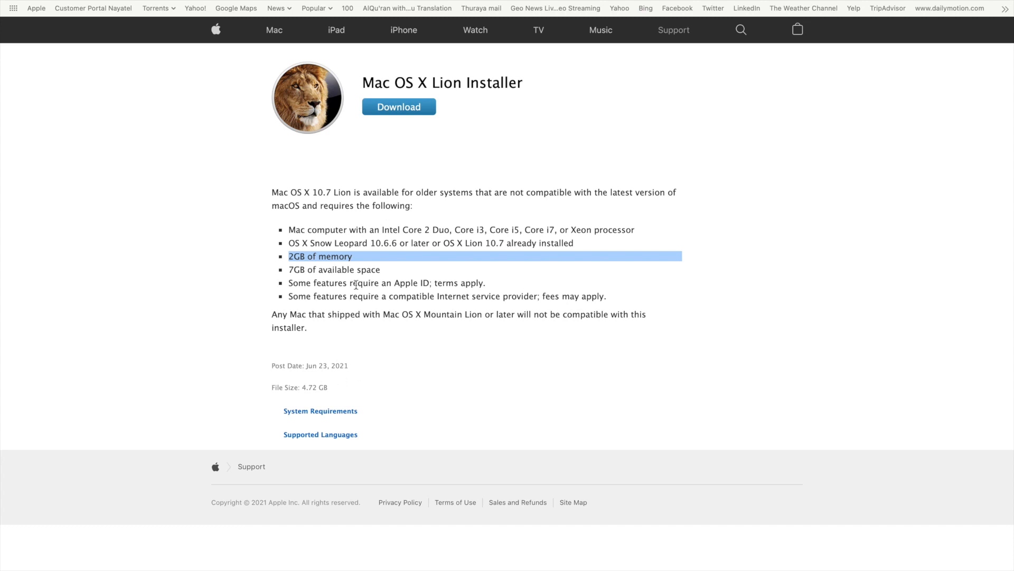
double_click(364, 296)
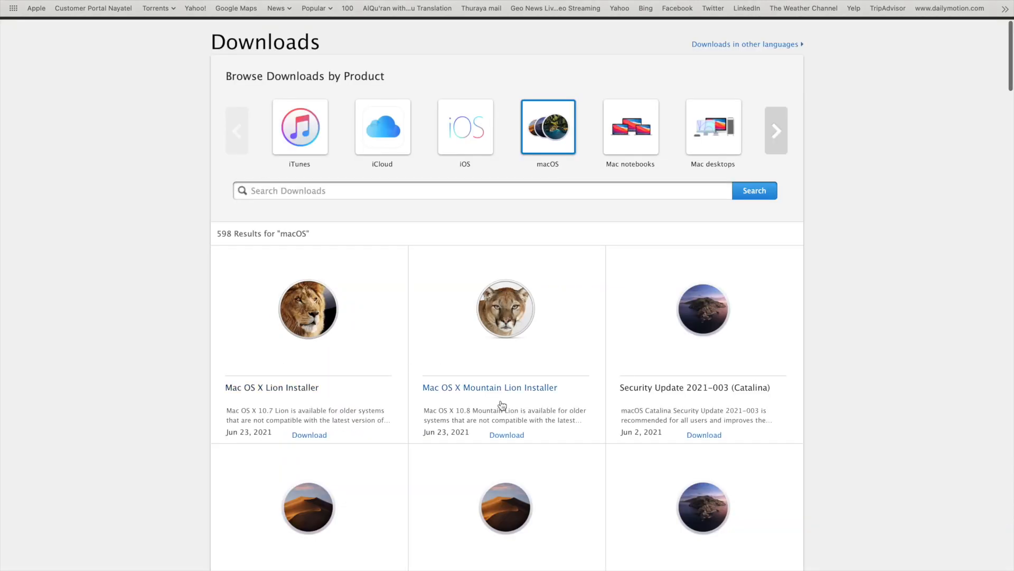
left_click(489, 387)
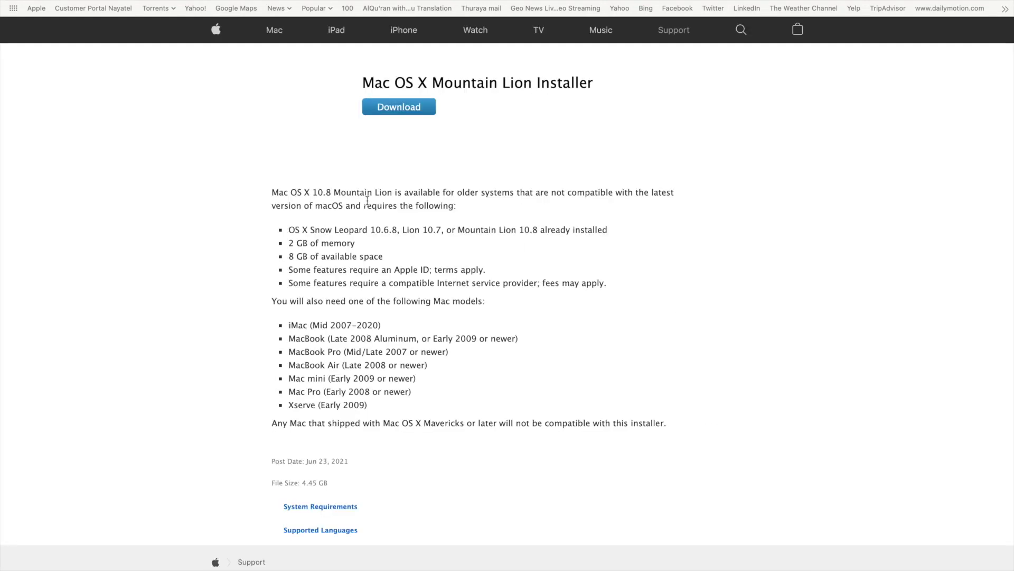
scroll("down", 3)
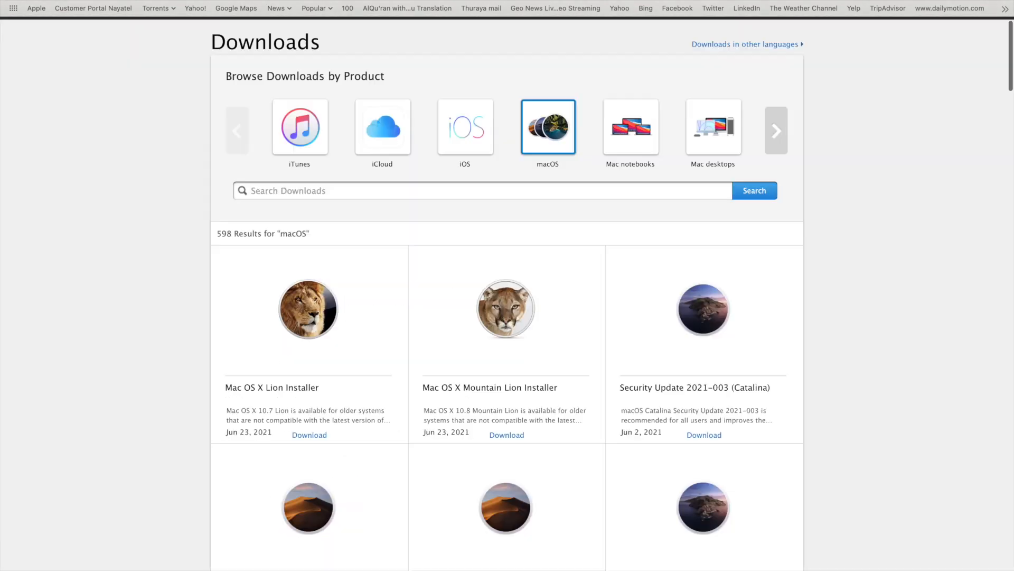
scroll("down", 3)
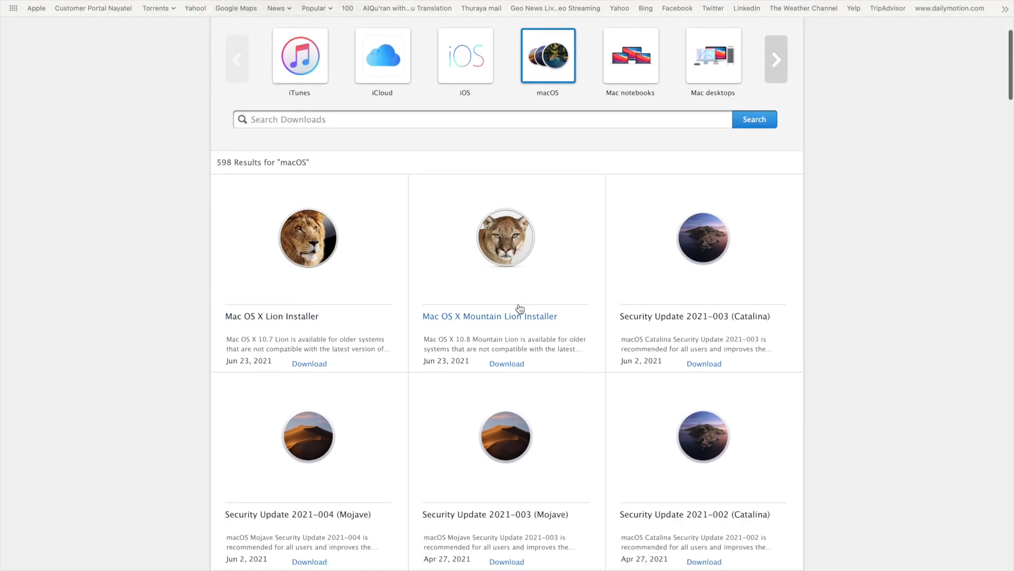
scroll("down", 3)
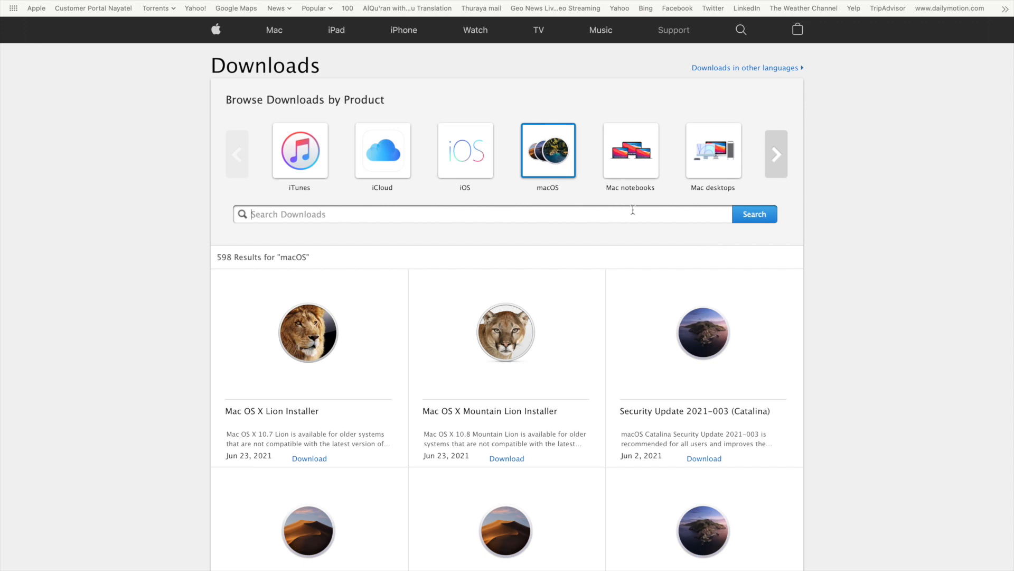
- Try Downloads searches for 'catal' and '10.10', then search for 'Big Sur'
type("catal")
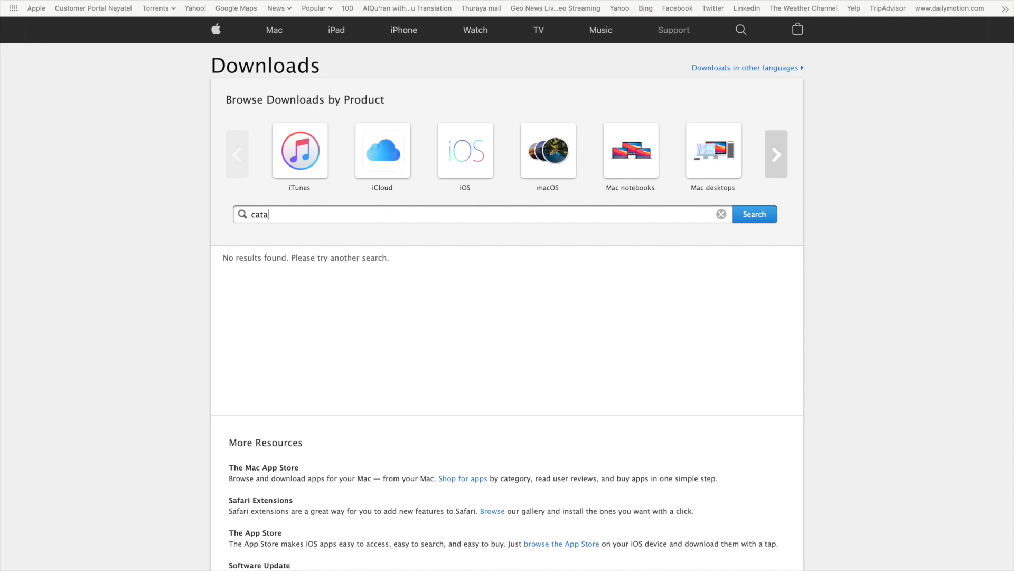
left_click(721, 214)
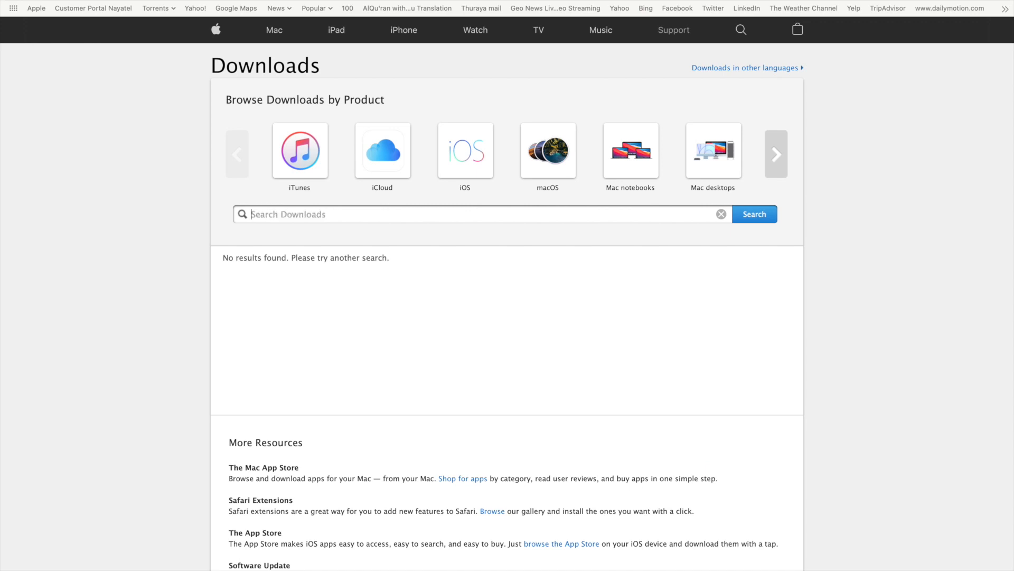
type("10.10")
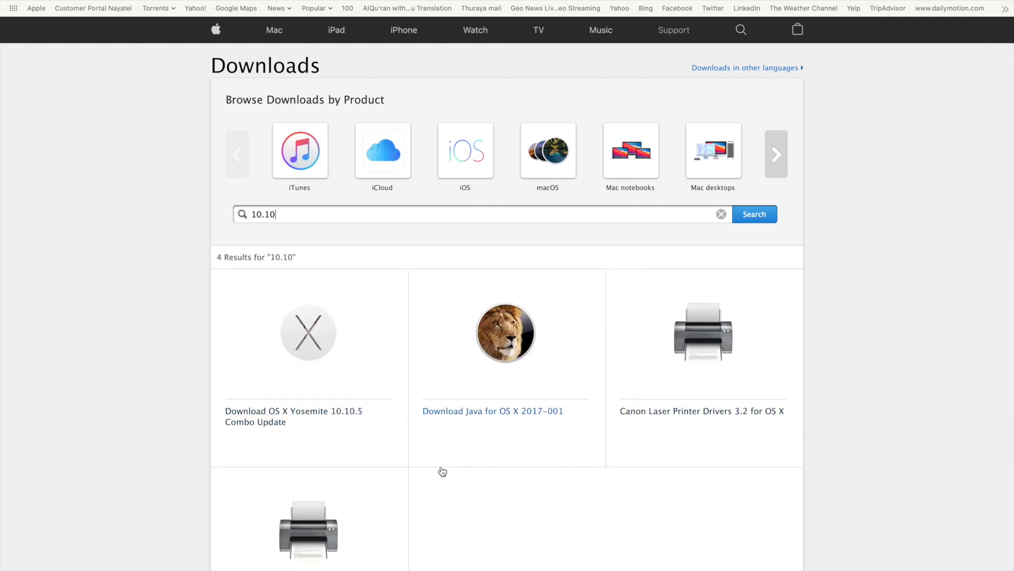
scroll("down", 3)
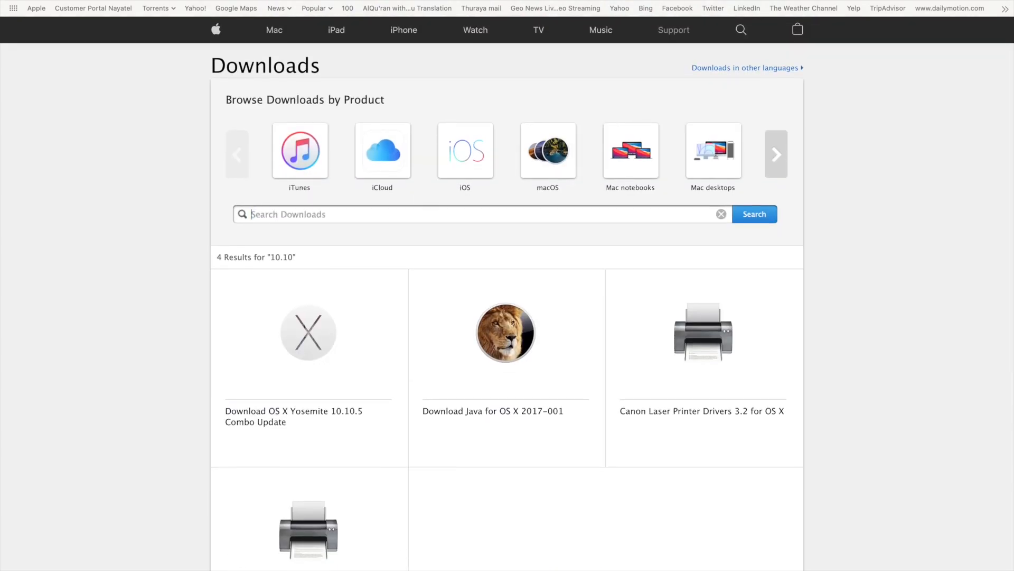
type("bif")
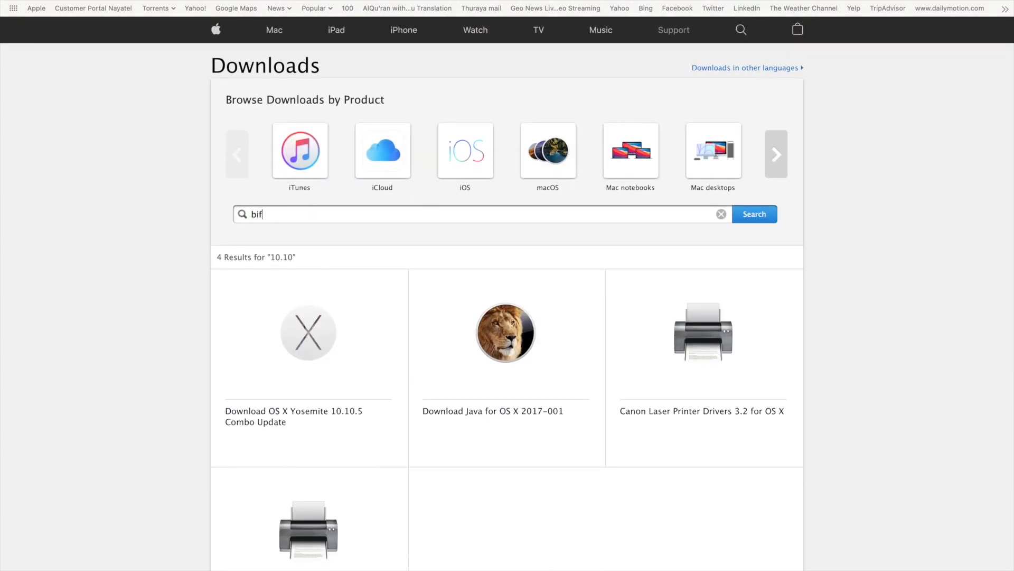
type("big sur")
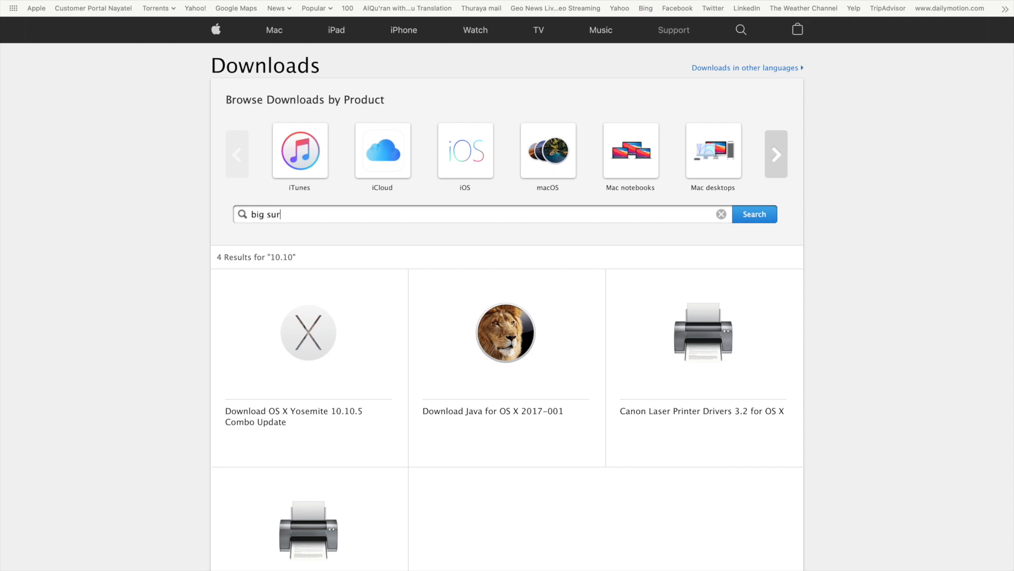
left_click(754, 214)
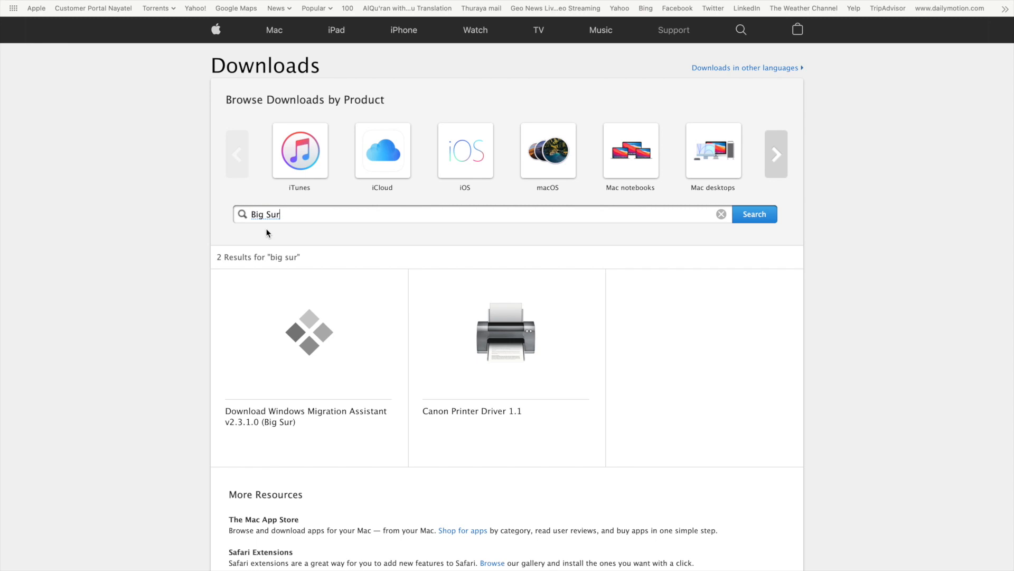
scroll("down", 3)
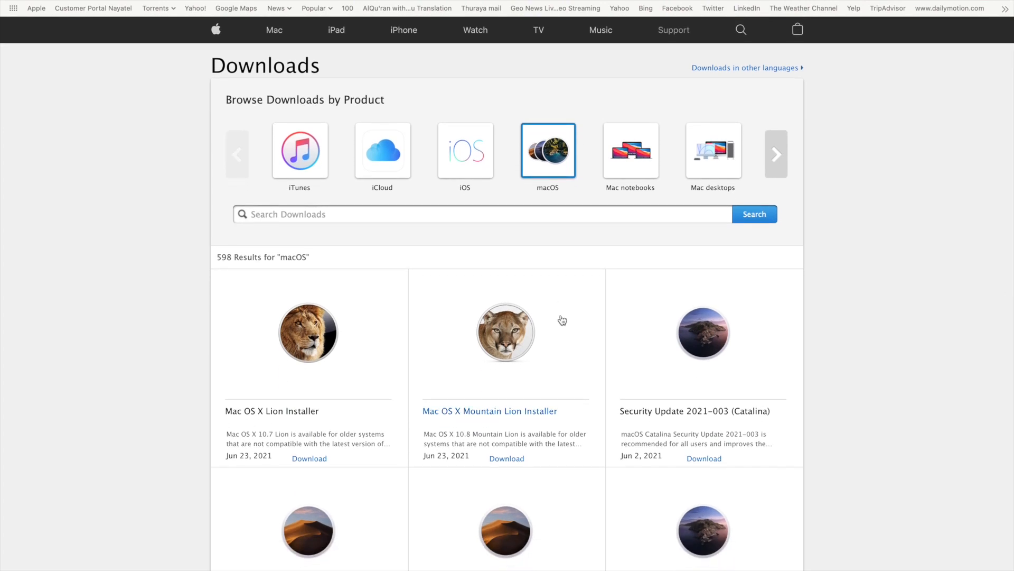
mouse_move(448, 199)
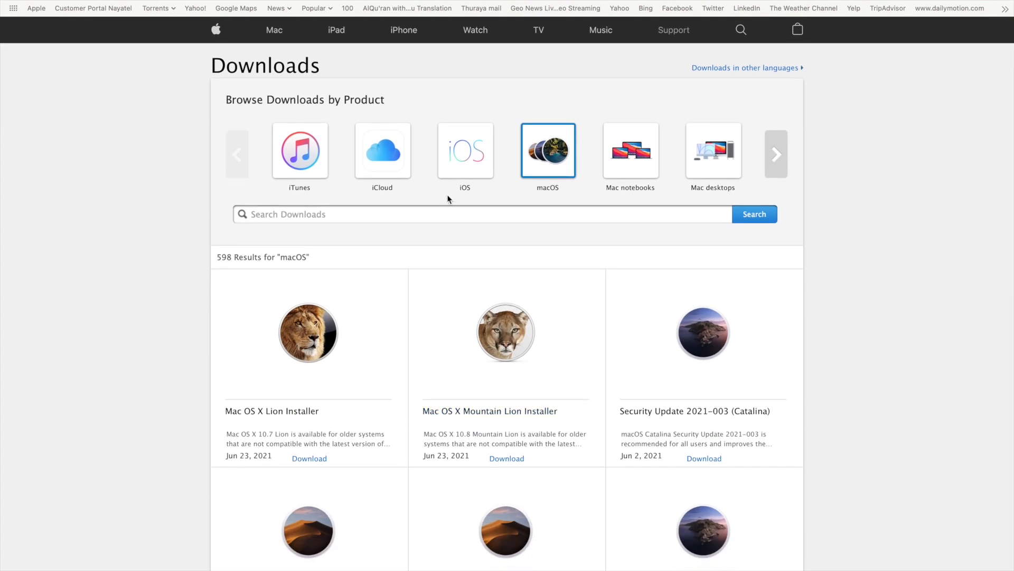
- Search Apple Downloads for 'itunes' and scroll through the 79 results
type("itun")
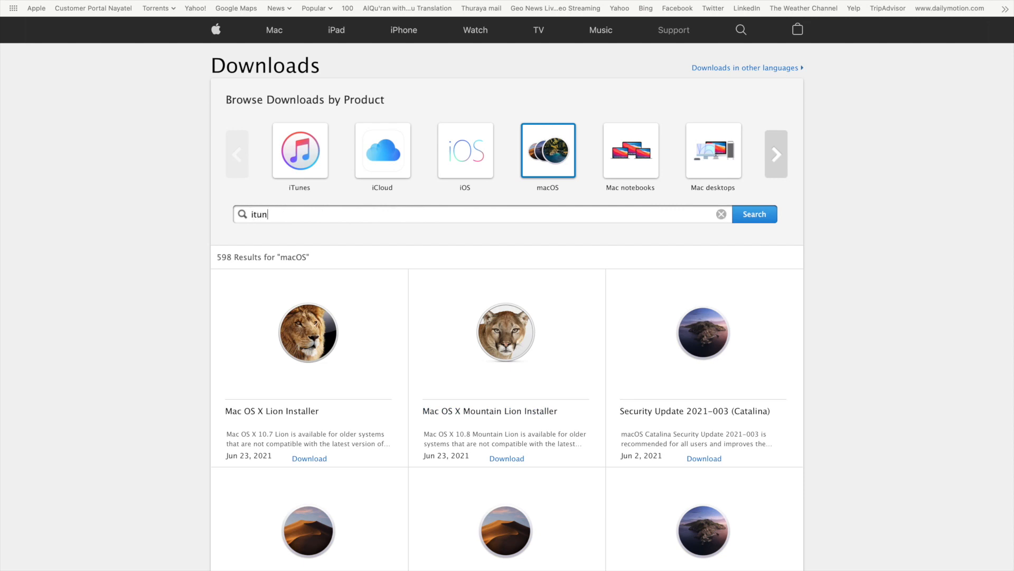
type("es")
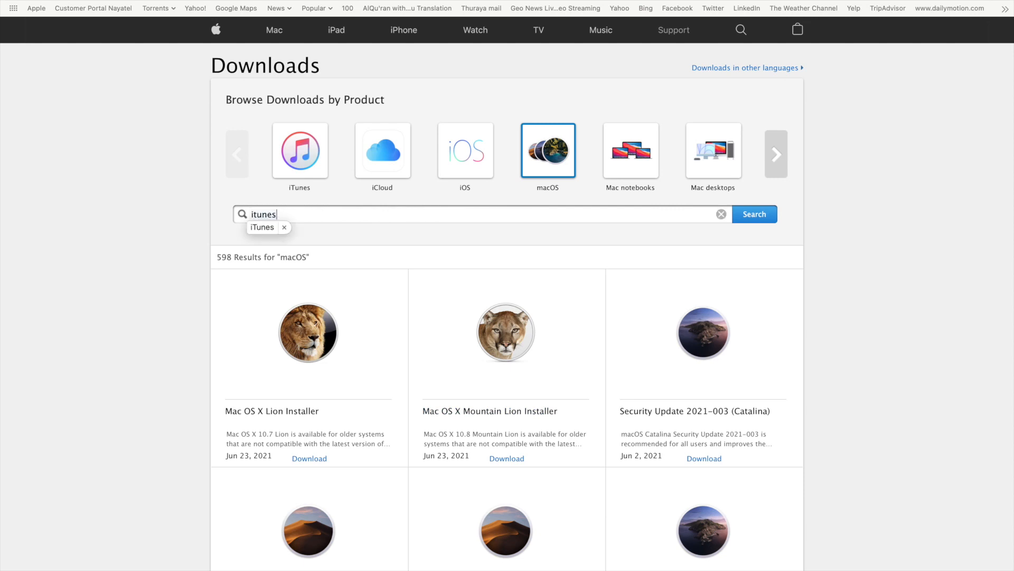
left_click(755, 214)
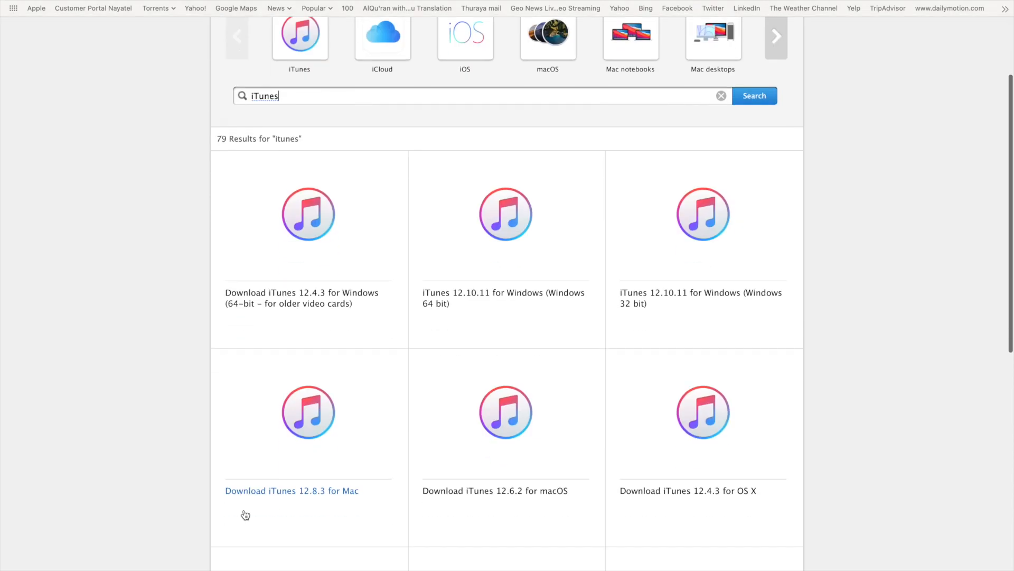
scroll("down", 3)
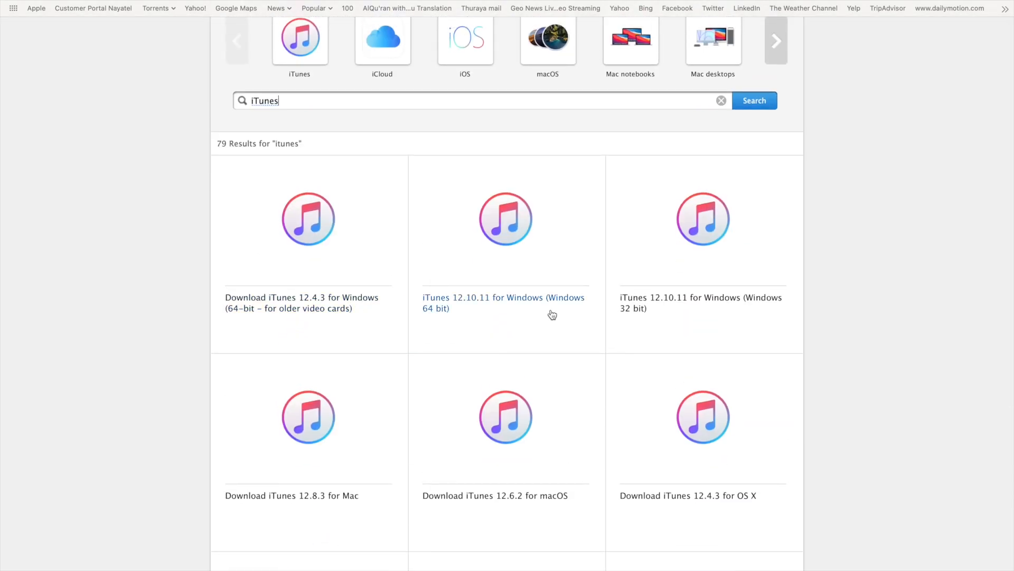
scroll("down", 3)
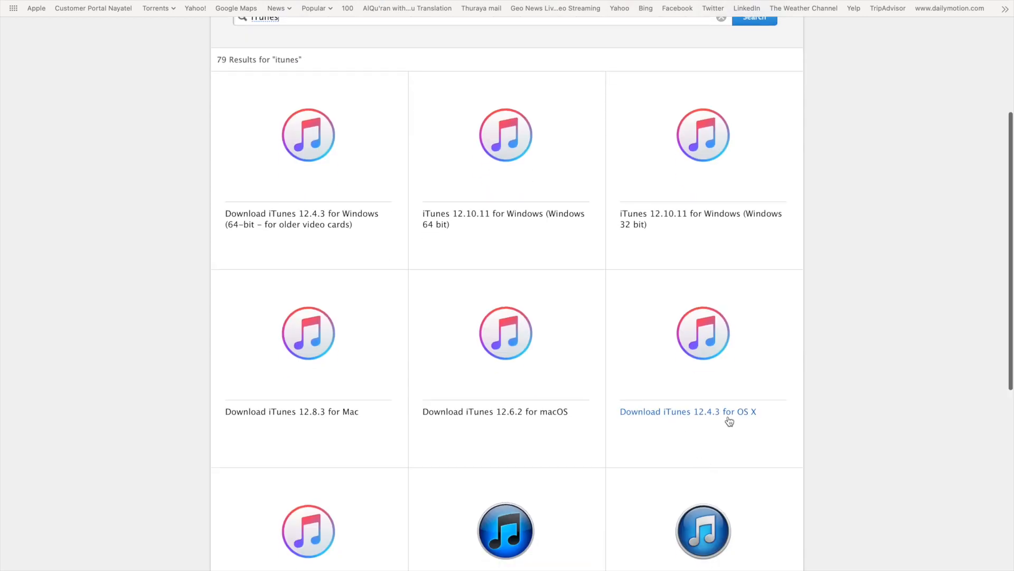
scroll("down", 3)
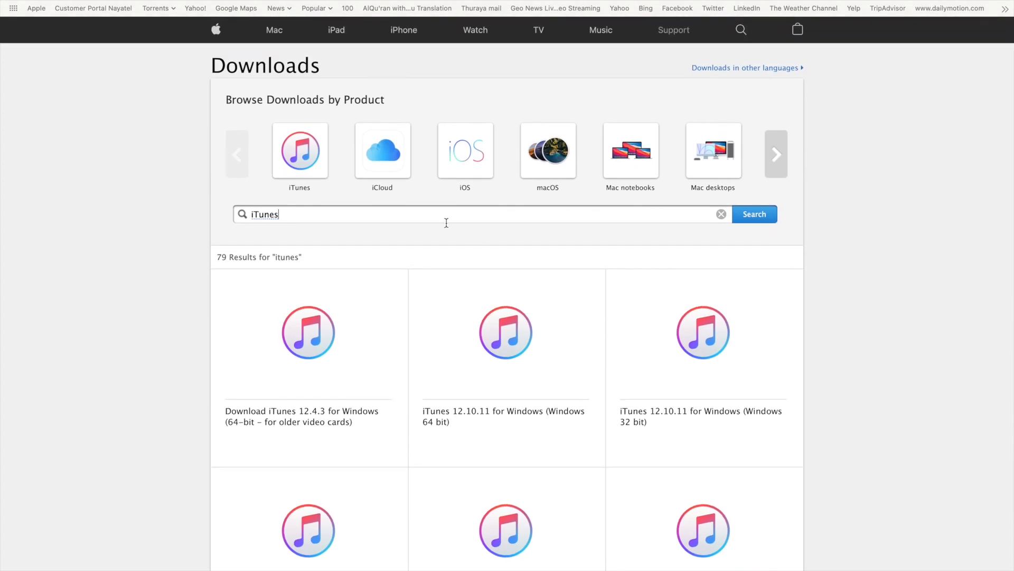
- Replace the iTunes query with 'bootcamp' and run the Downloads search
key("Backspace")
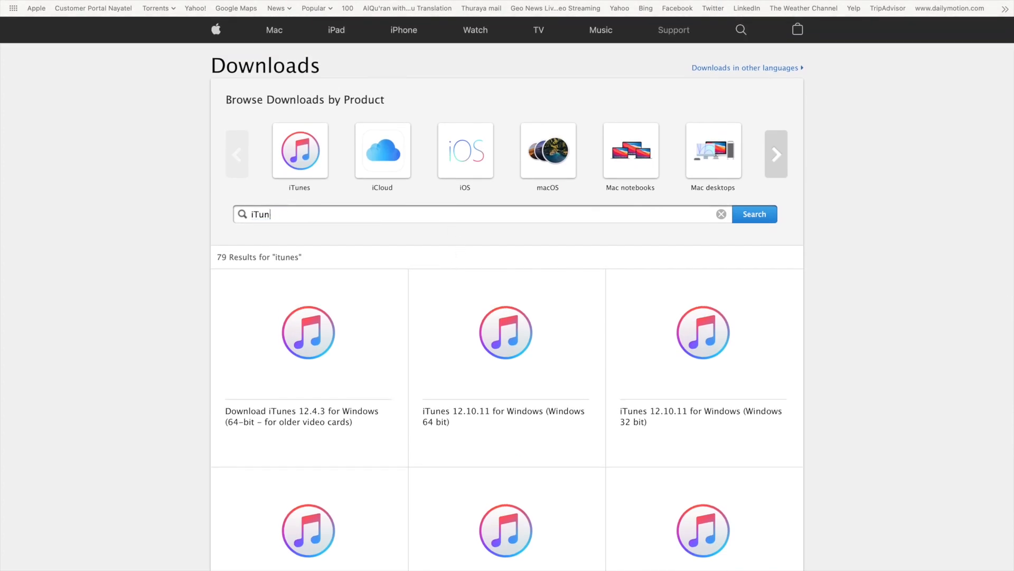
type("boo")
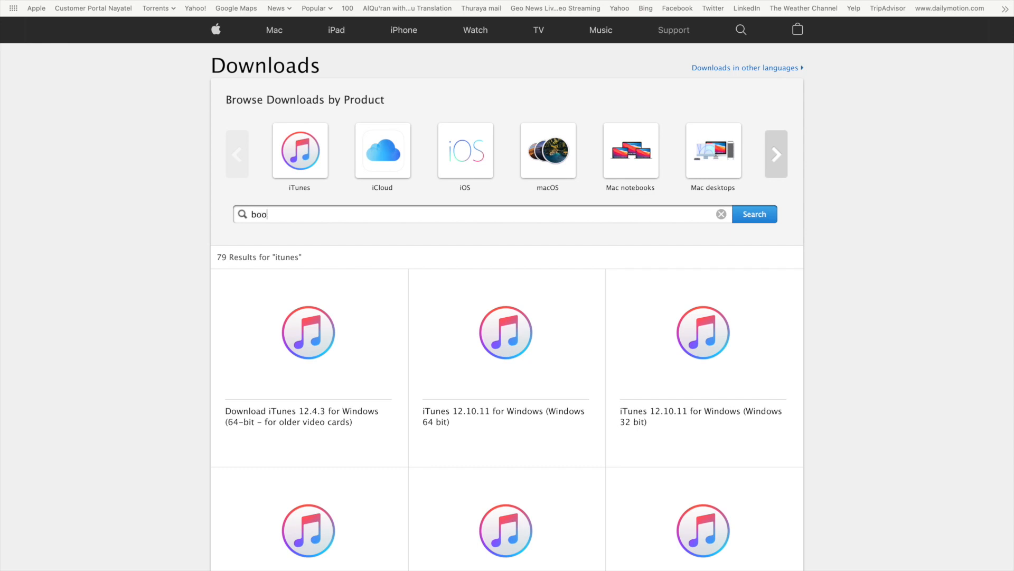
type("tcamp")
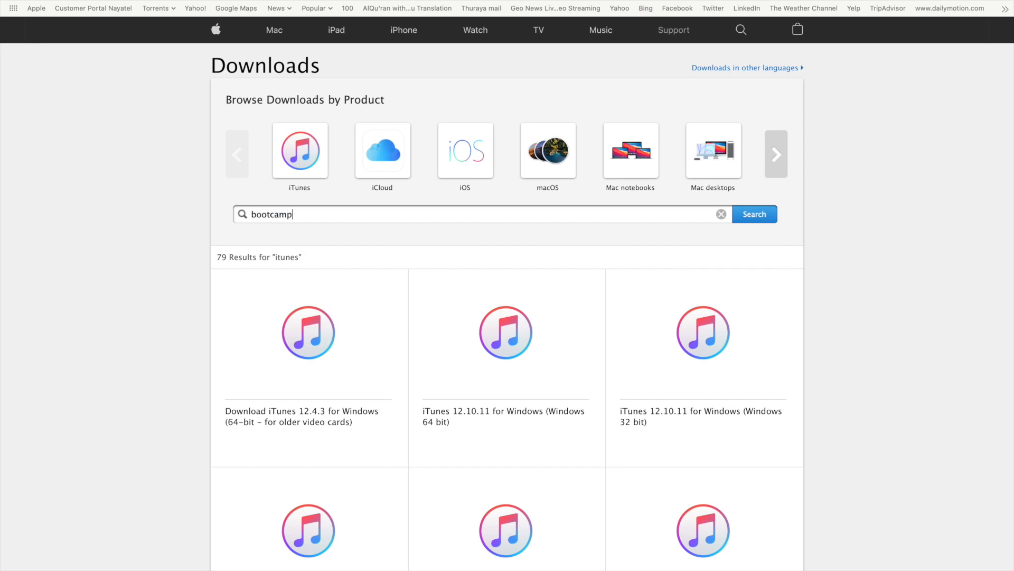
left_click(754, 214)
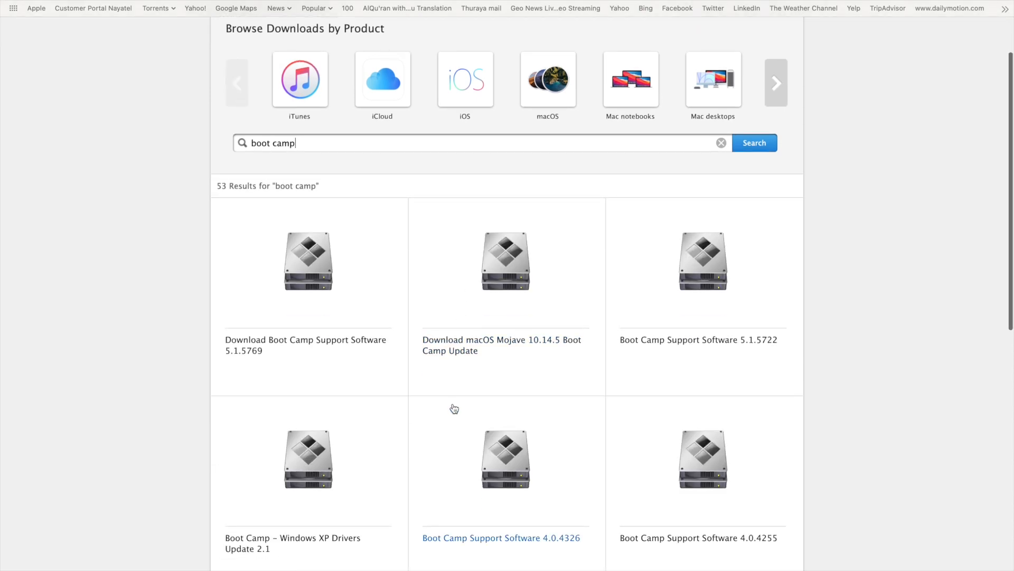
- Scroll the 53 Boot Camp results and load more of them
scroll("down", 3)
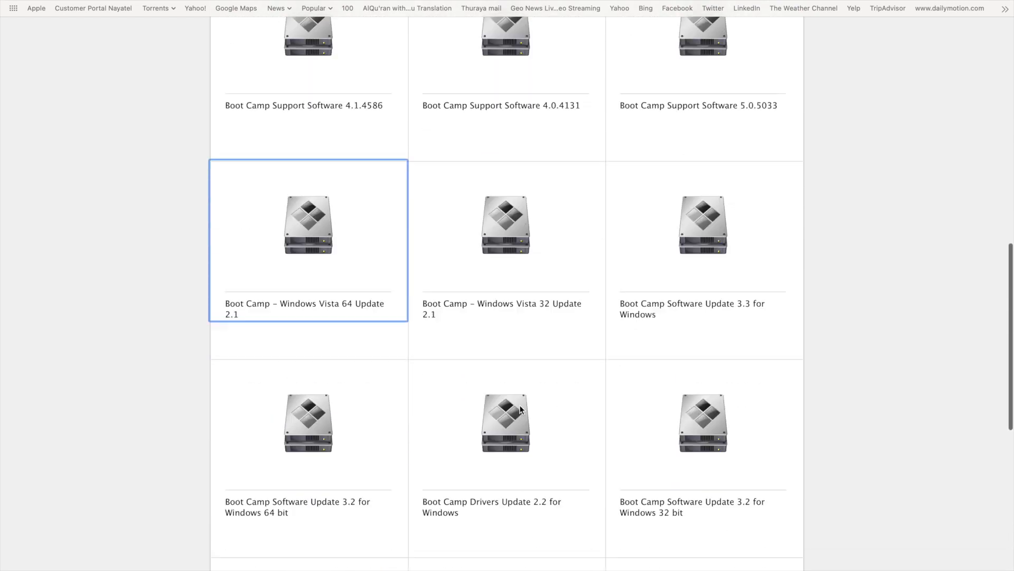
scroll("down", 3)
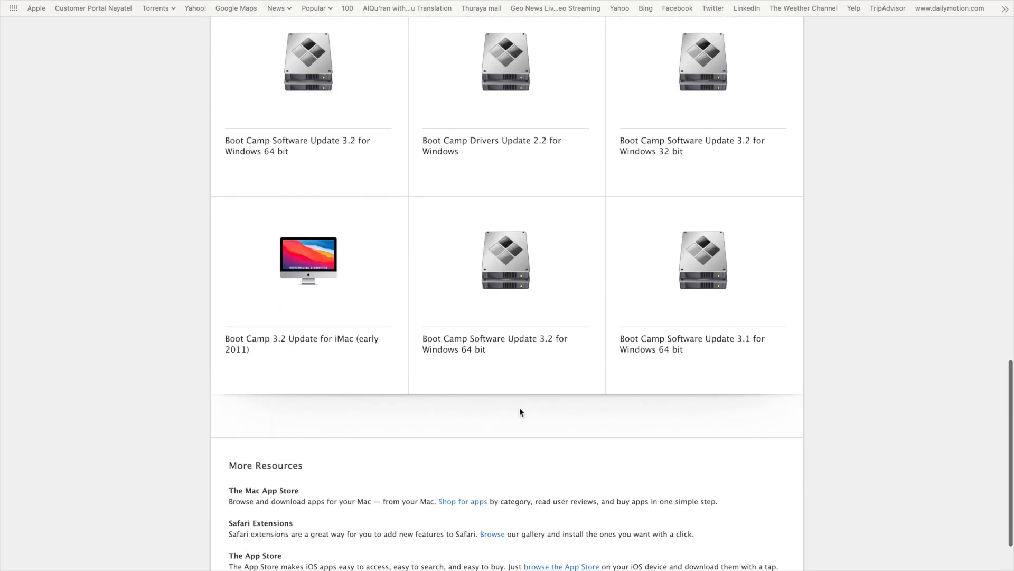
left_click(507, 428)
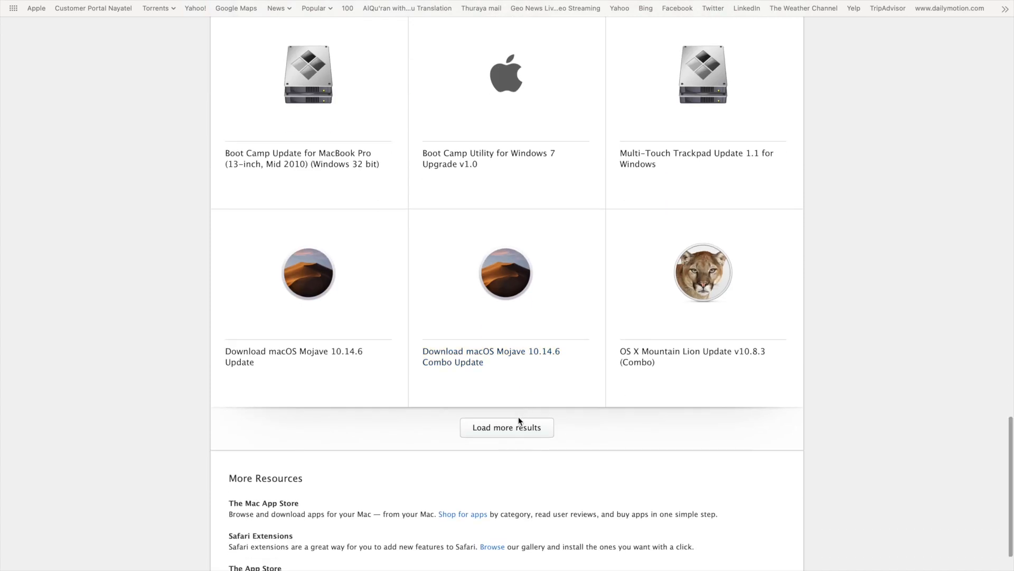
left_click(507, 428)
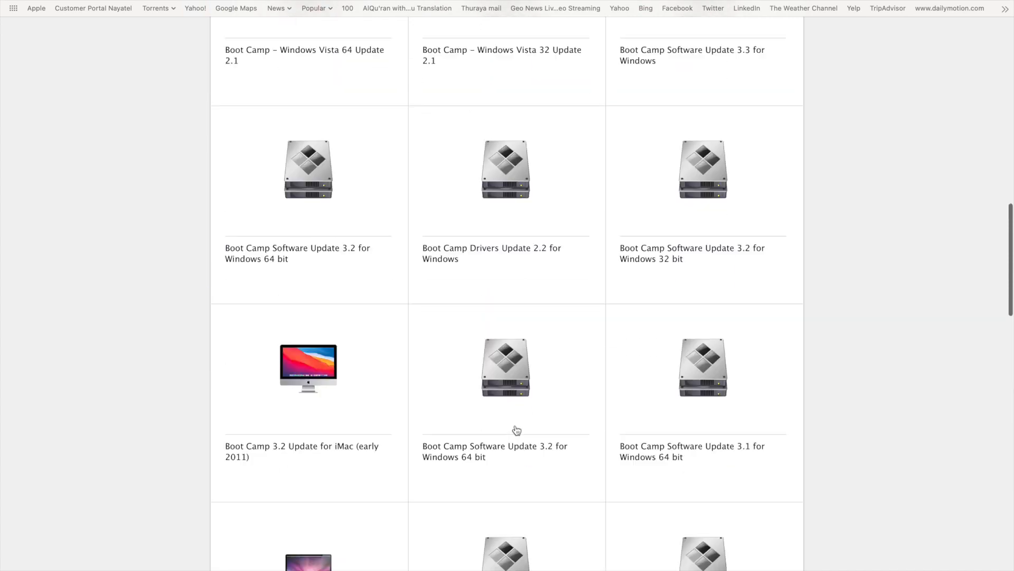
scroll("up", 3)
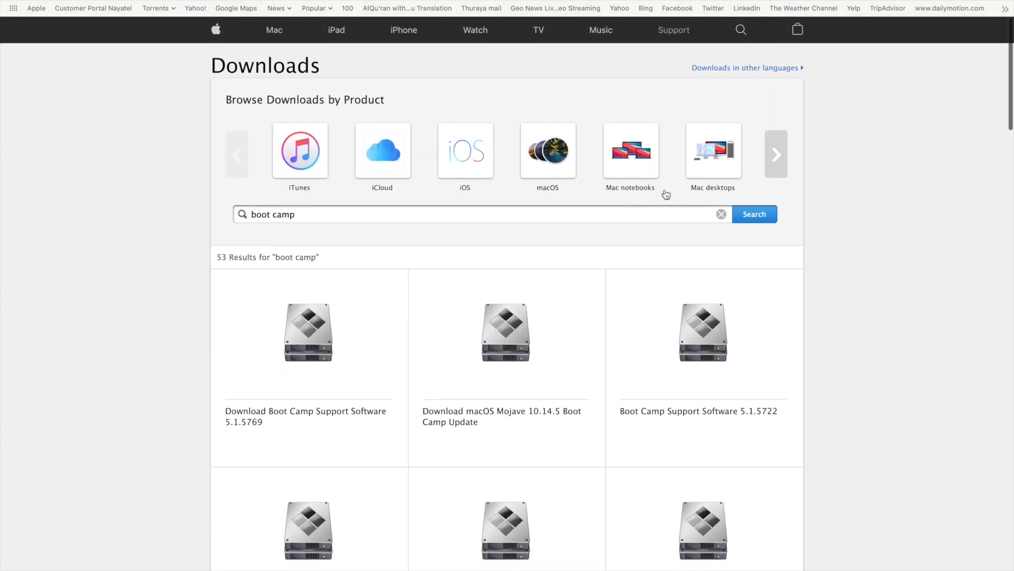
- Clear the search field and open 'Downloads in other languages' to reach the region chooser
left_click(721, 214)
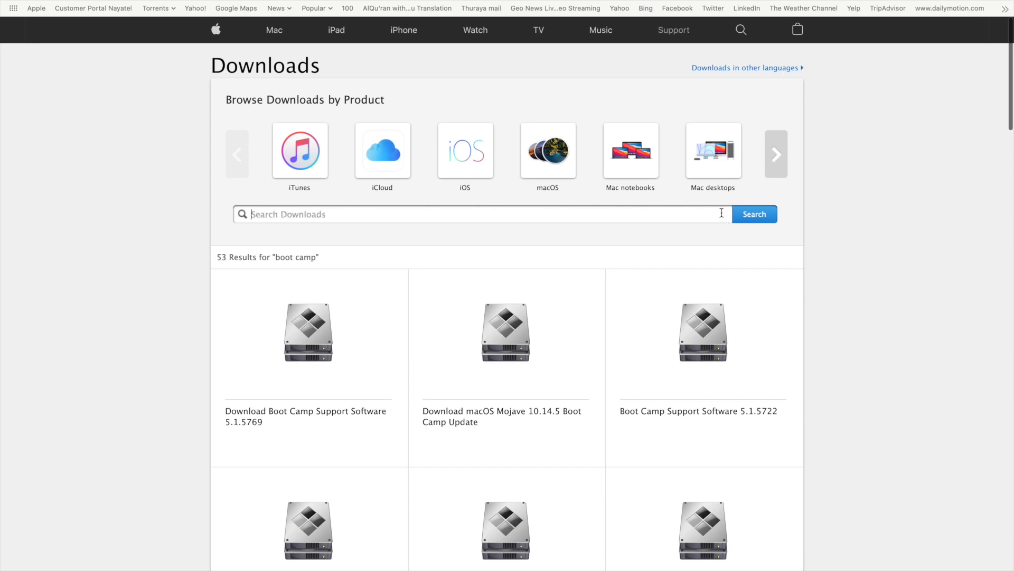
mouse_move(748, 76)
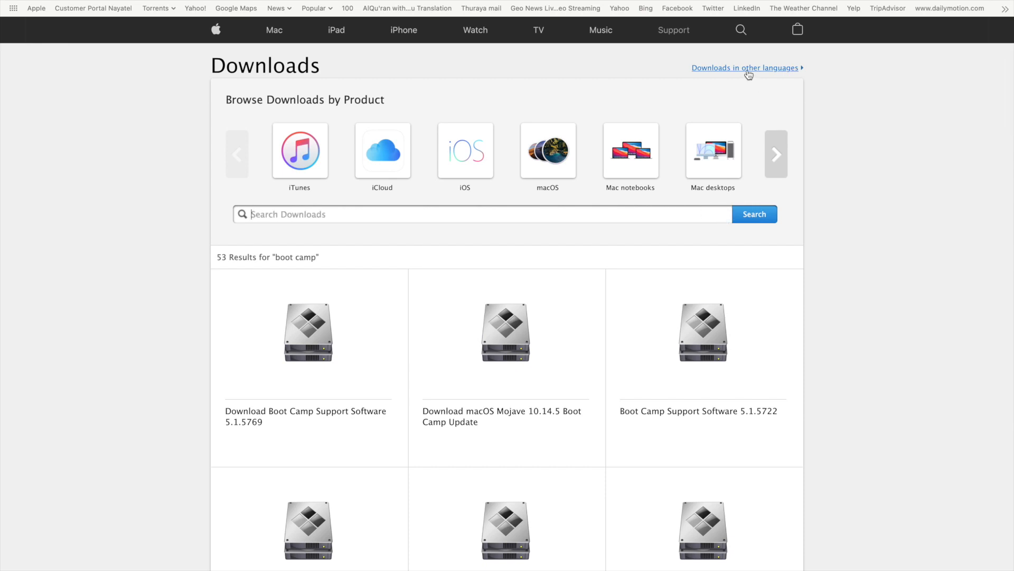
left_click(746, 67)
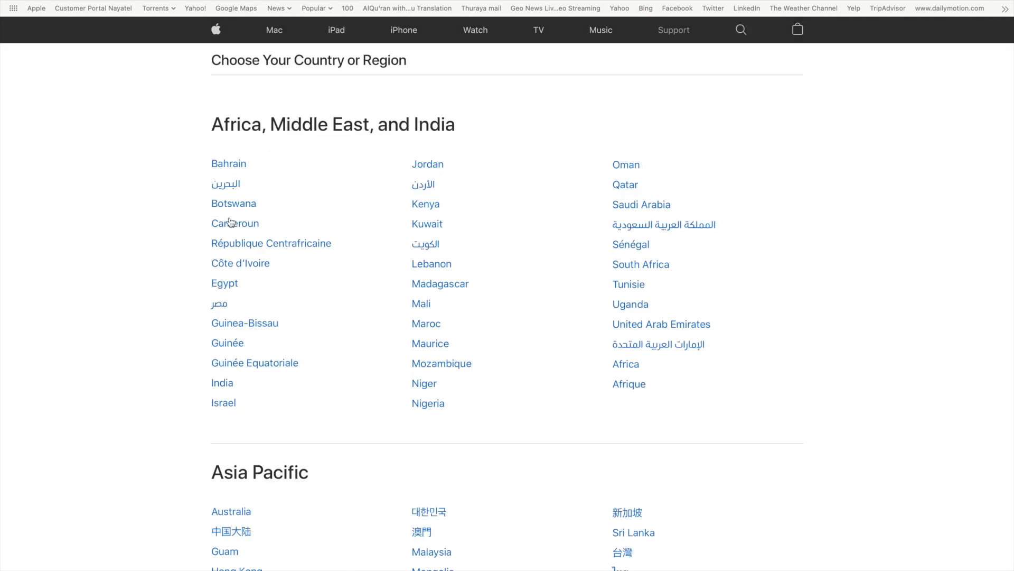
mouse_move(415, 391)
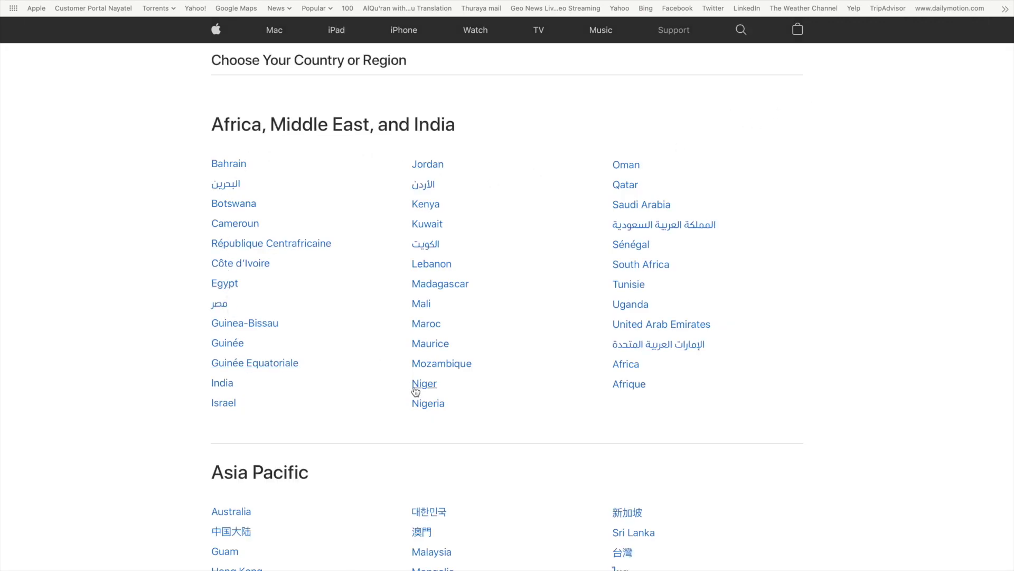
scroll("down", 3)
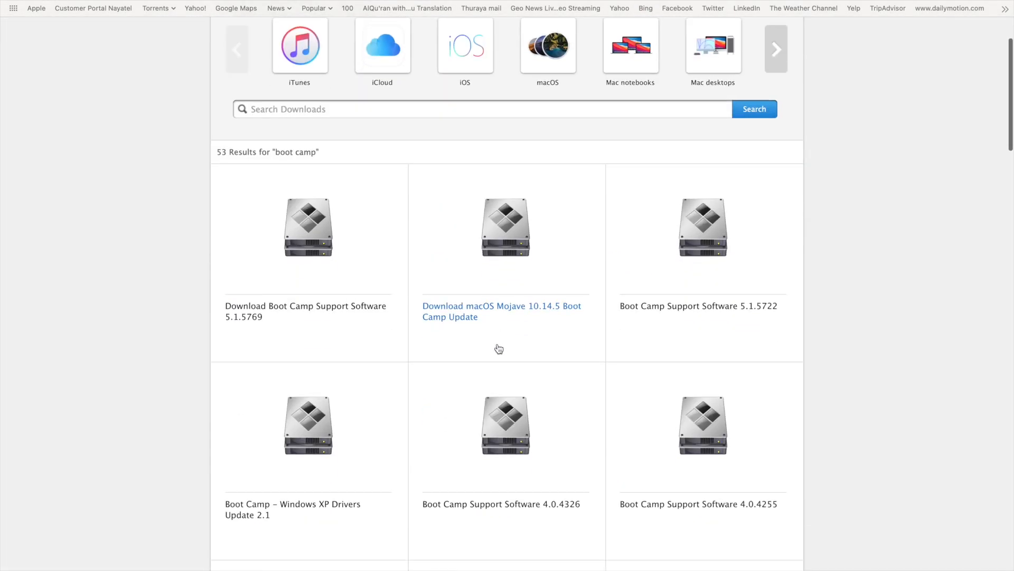
- Scroll the Downloads page listing the 53 boot camp results
scroll("down", 3)
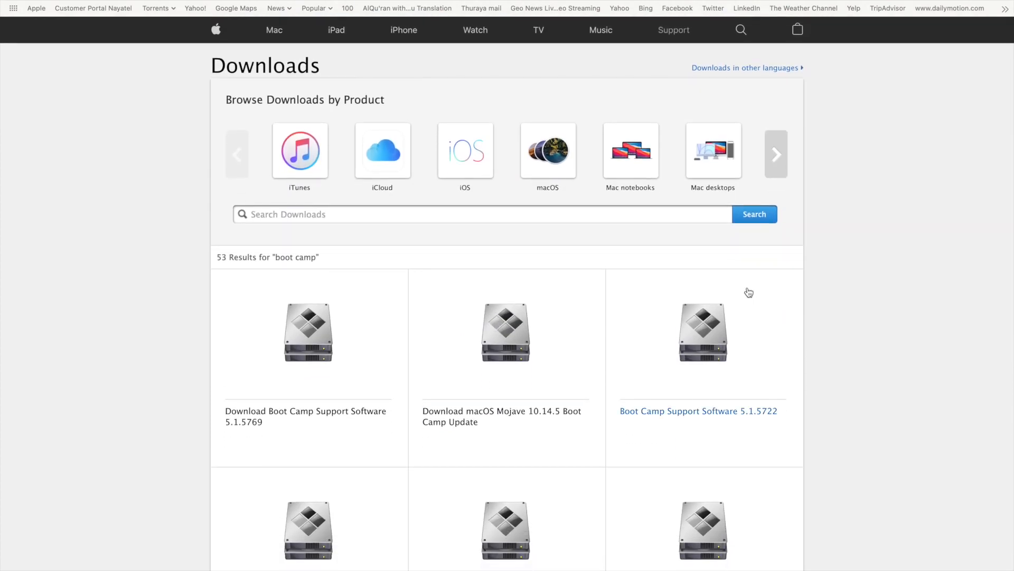
mouse_move(869, 408)
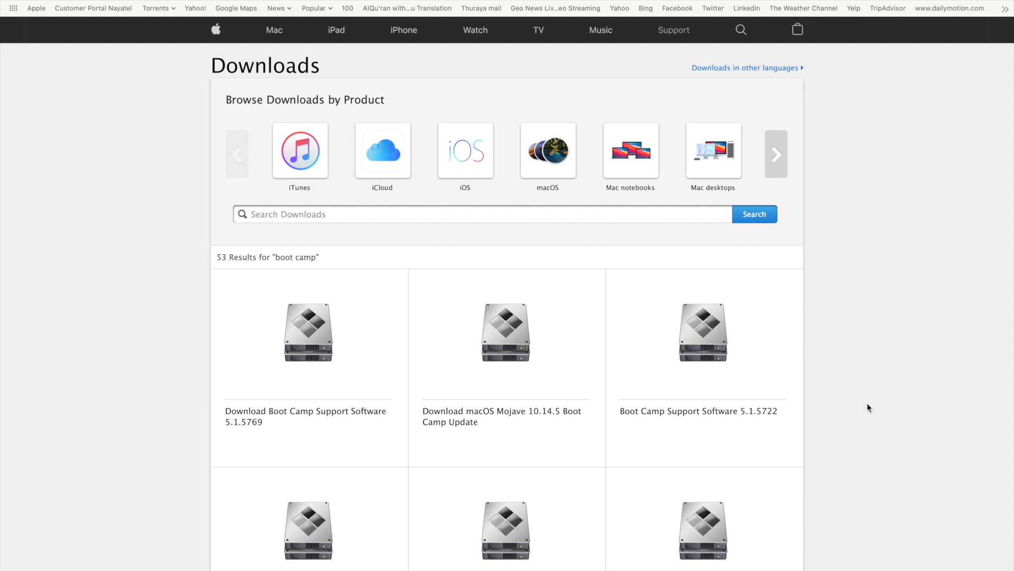